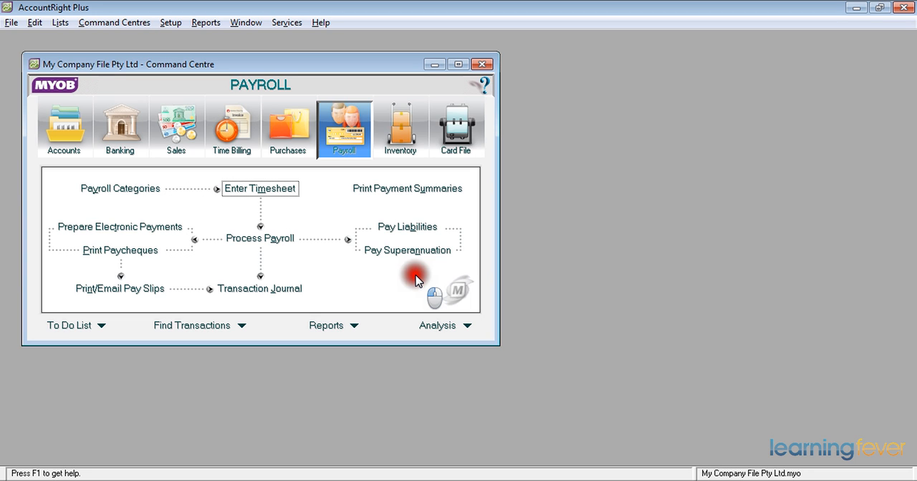
mouse_move(276, 195)
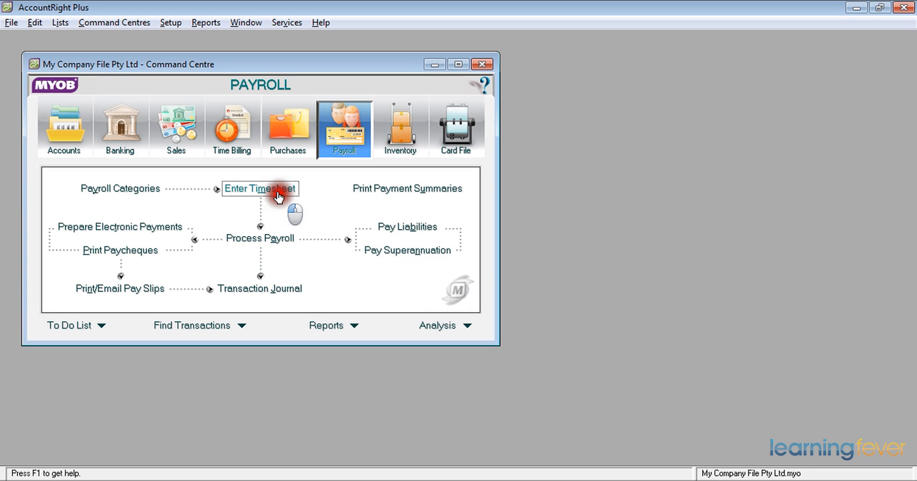
Step: Open the Enter Timesheet window from the Payroll Command Centre
click(259, 189)
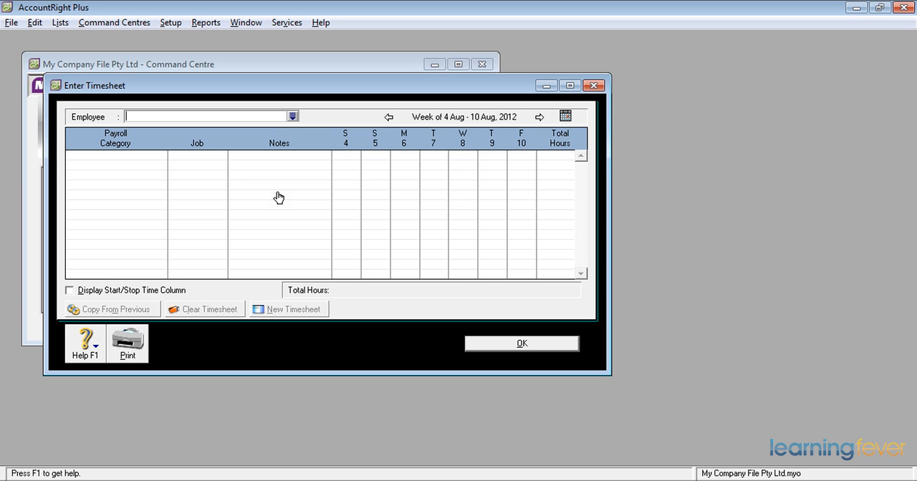
text(d)
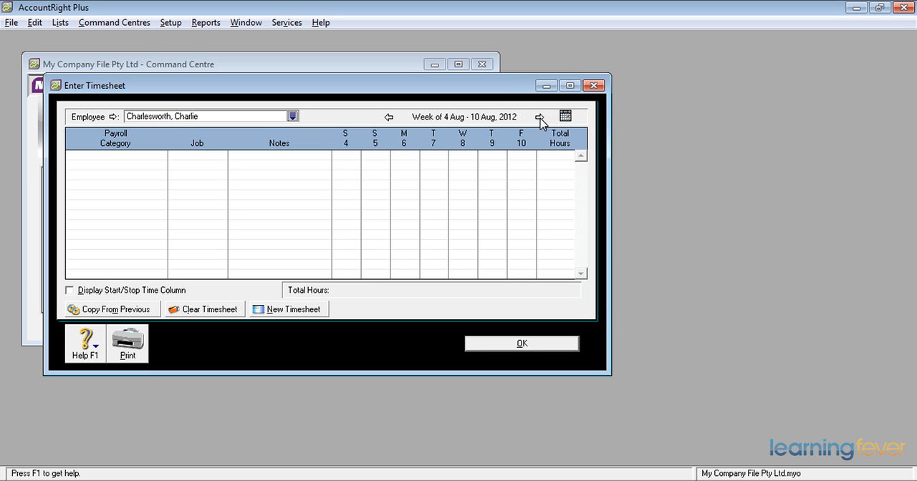
click(537, 117)
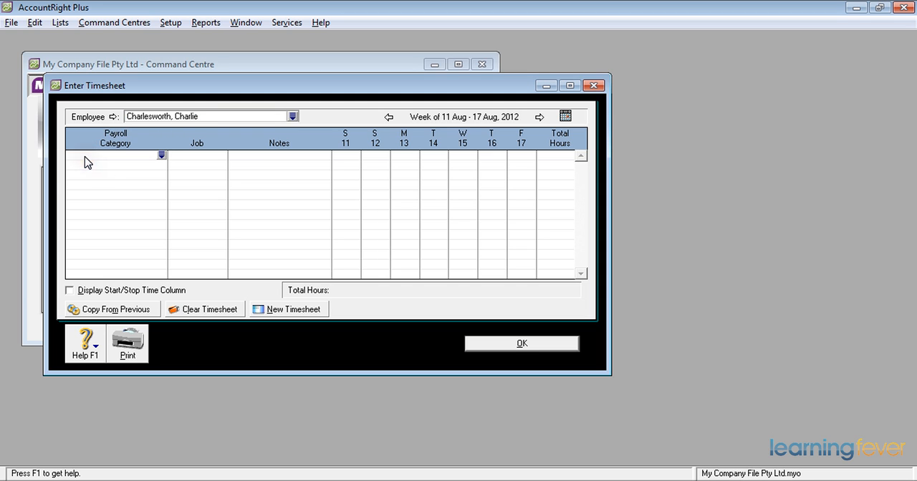
mouse_move(161, 157)
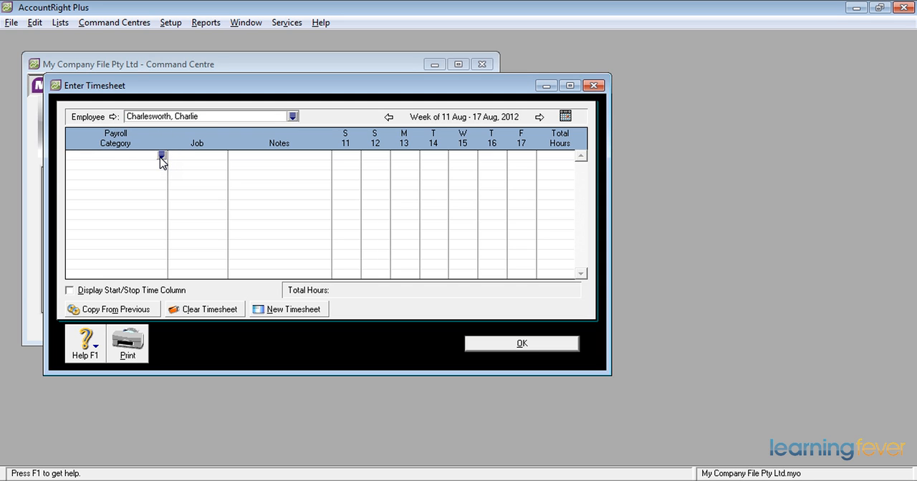
Step: Assign the Base Hourly payroll category to the first timesheet line
click(162, 157)
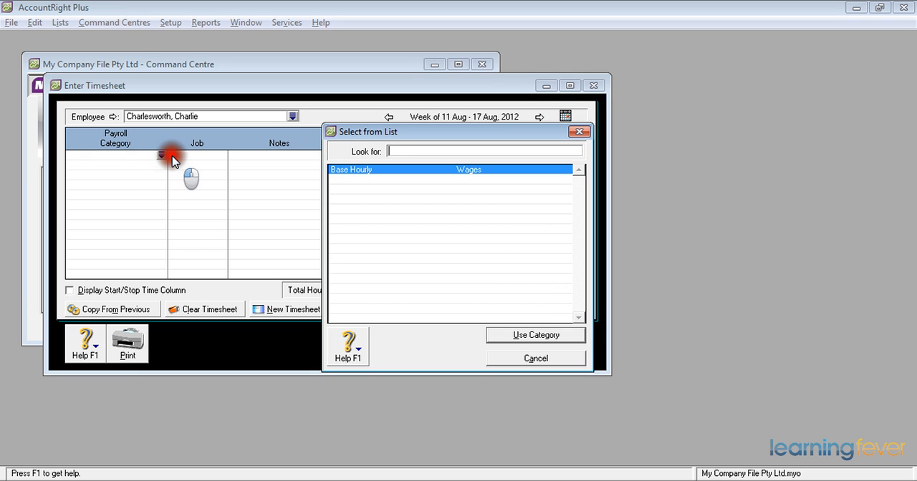
mouse_move(416, 261)
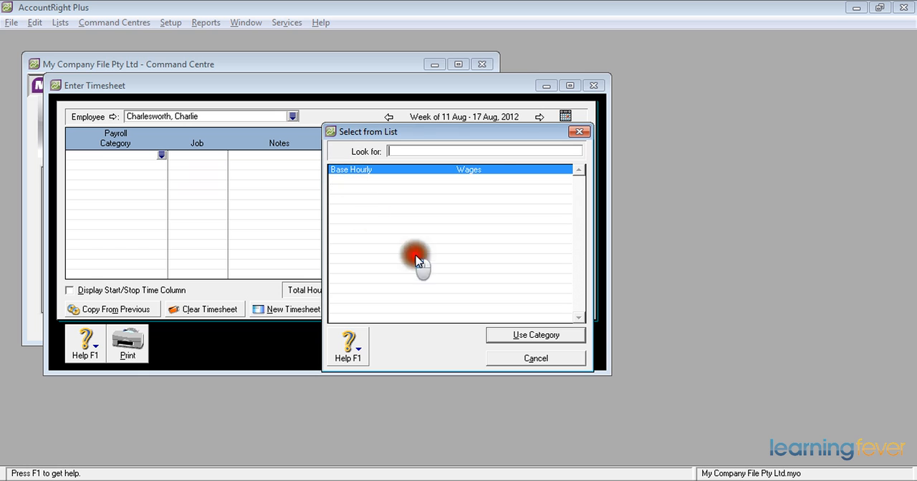
click(535, 335)
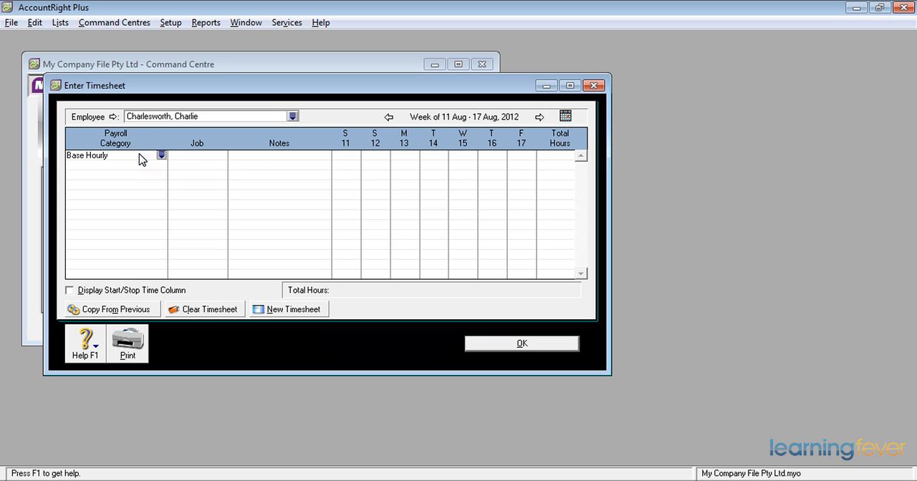
mouse_move(178, 159)
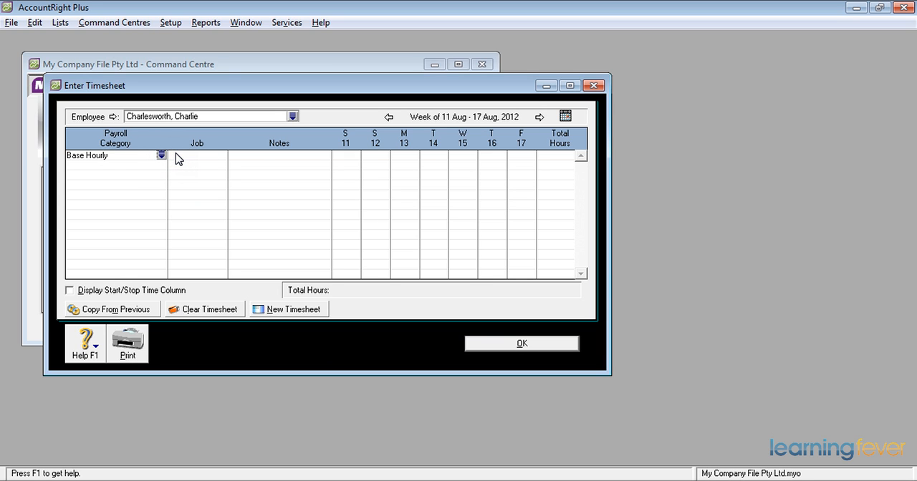
mouse_move(271, 163)
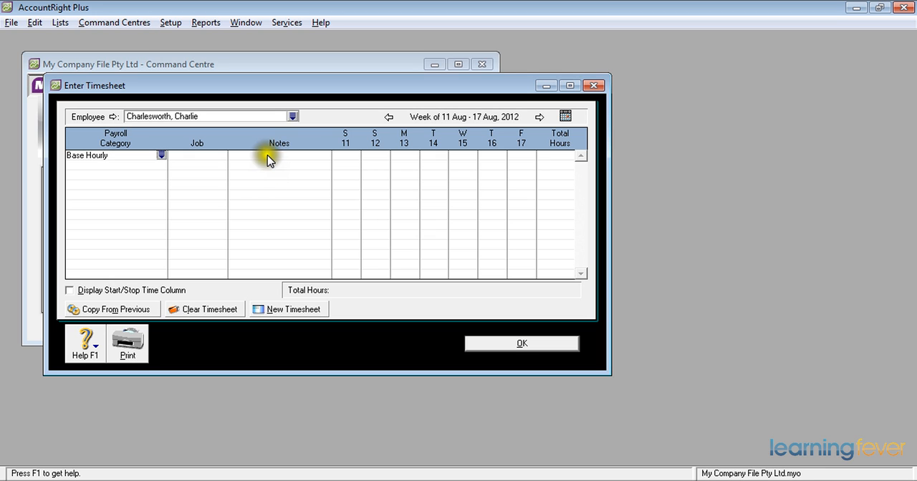
mouse_move(268, 161)
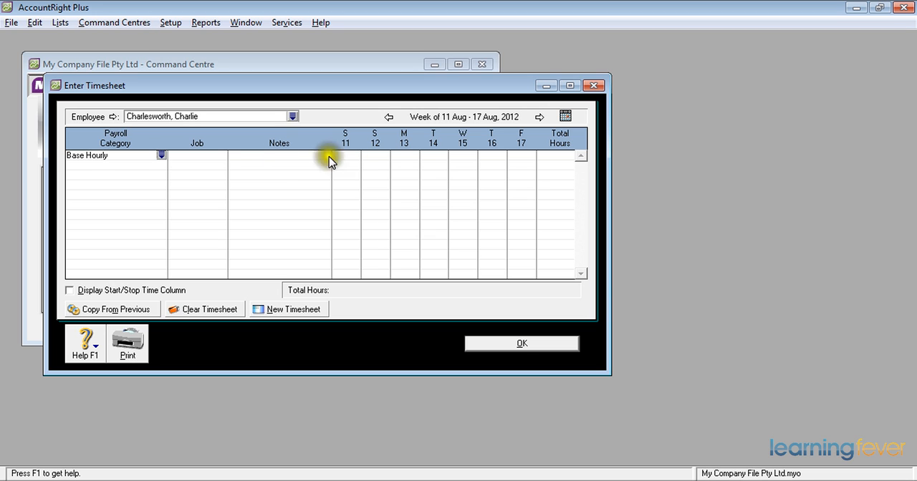
Step: Enter 5, 8, 5 and 5 Base Hourly hours Monday to Thursday, leaving Friday blank
click(401, 155)
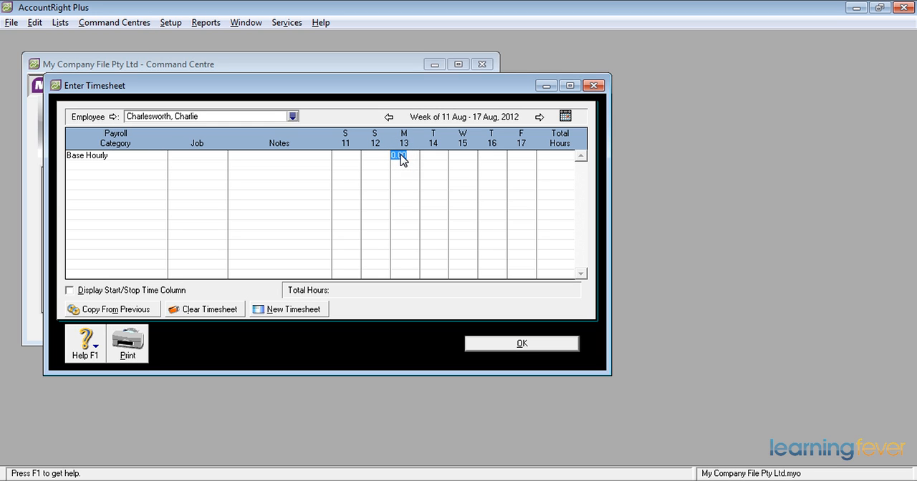
text(5)
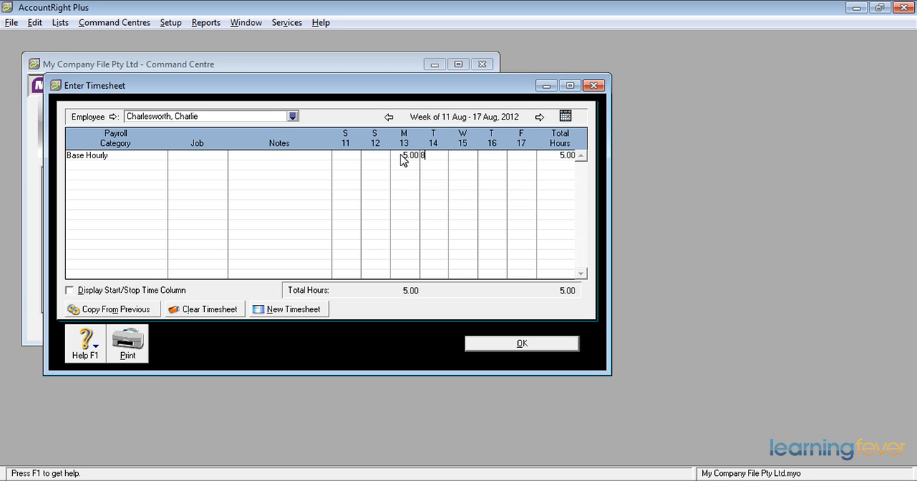
text(8.00)
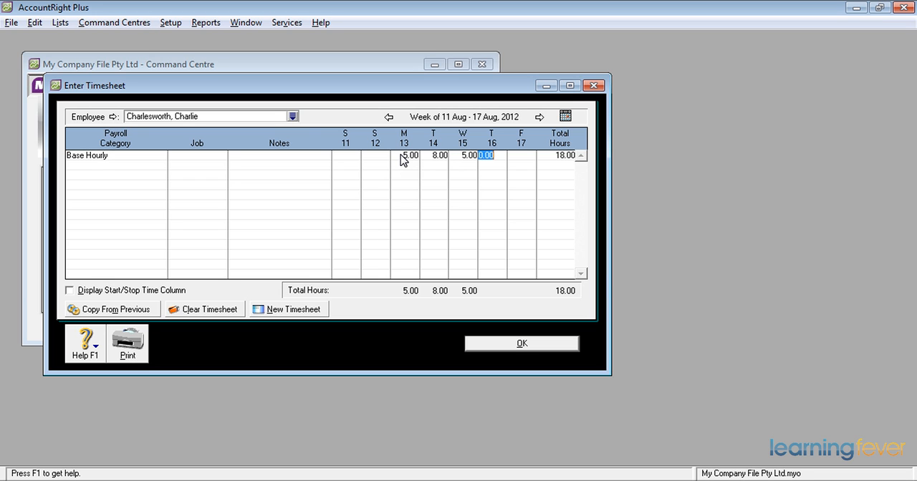
text(5.00)
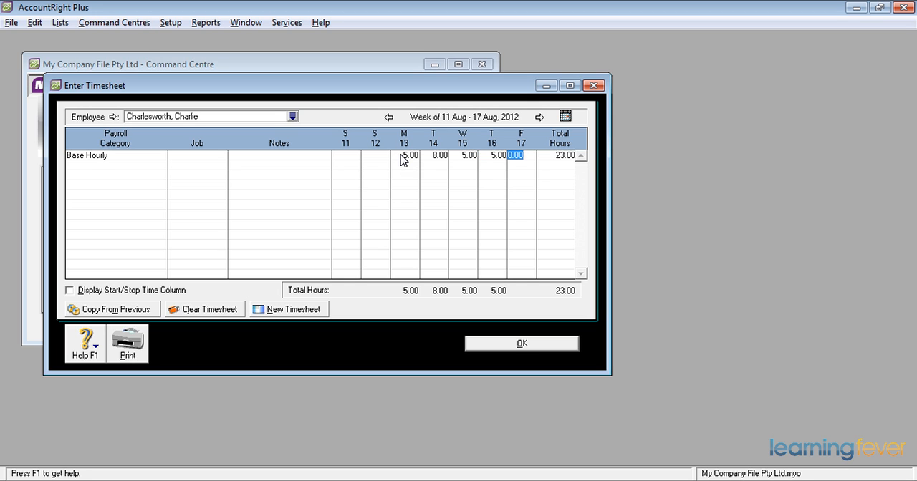
click(521, 344)
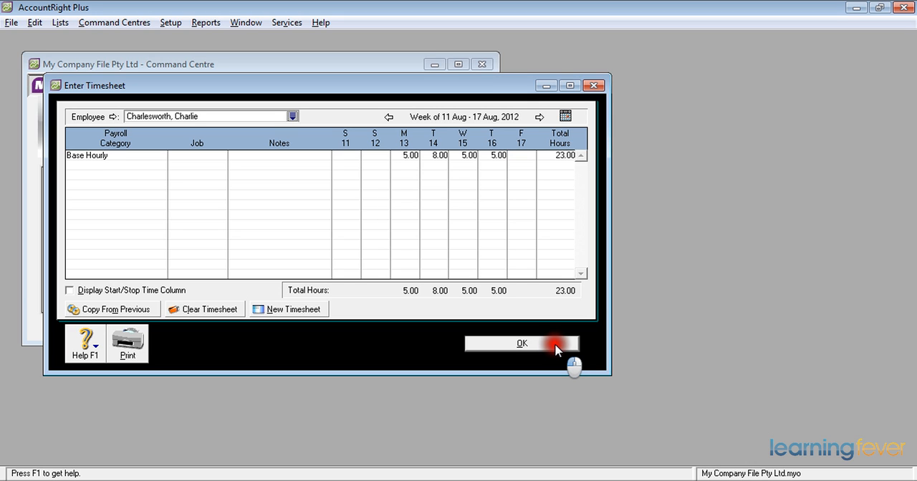
Step: Save the 23-hour timesheet and include it in the weekly pay run for 11–17 Aug 2012
click(521, 343)
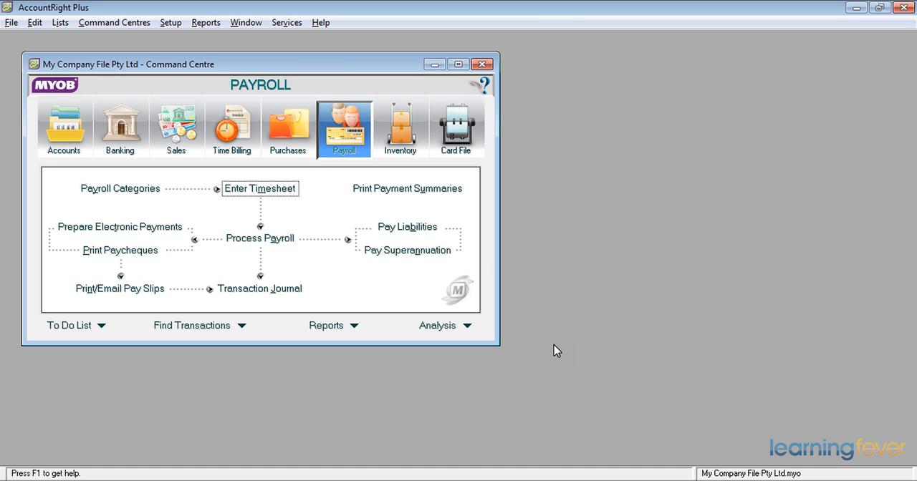
mouse_move(278, 239)
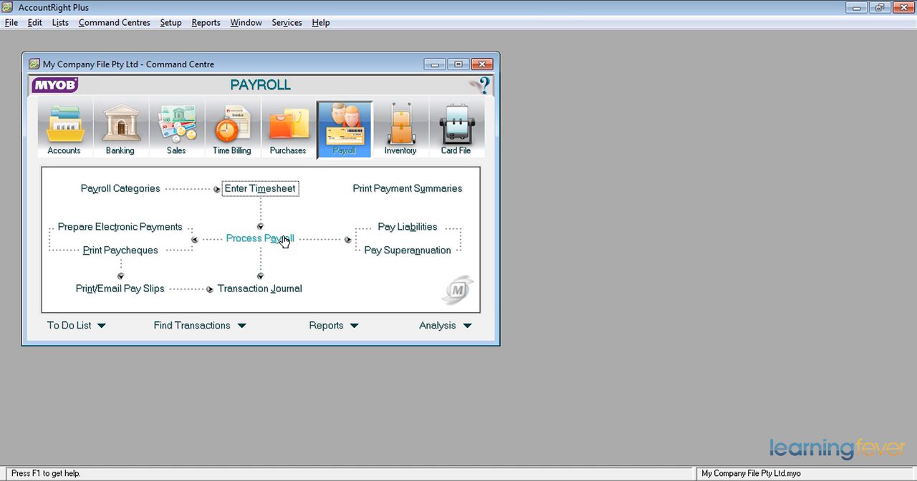
click(260, 238)
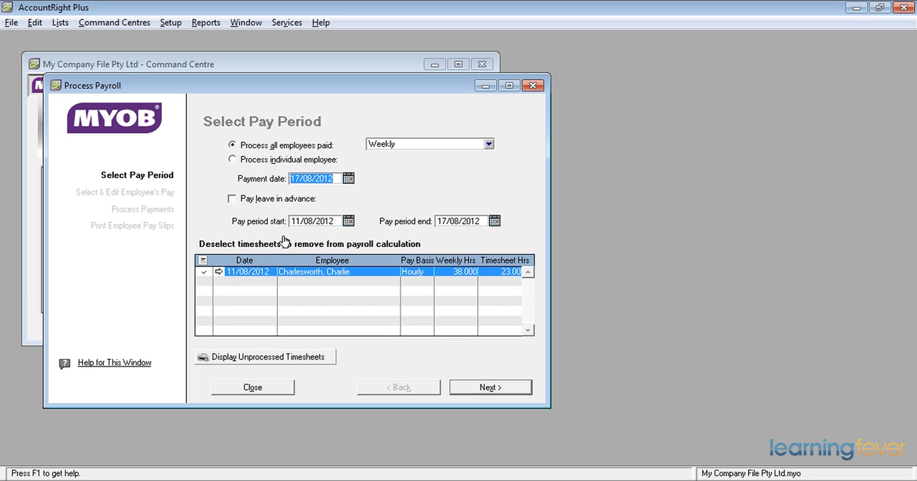
mouse_move(282, 244)
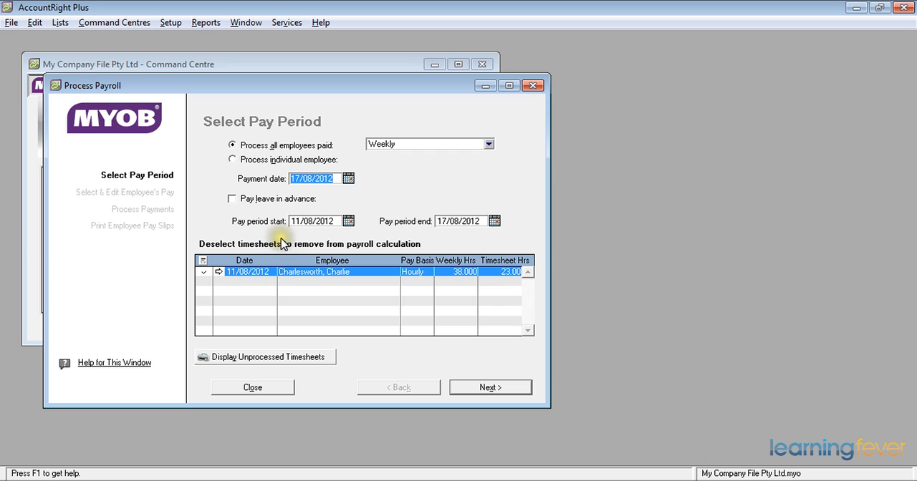
mouse_move(436, 293)
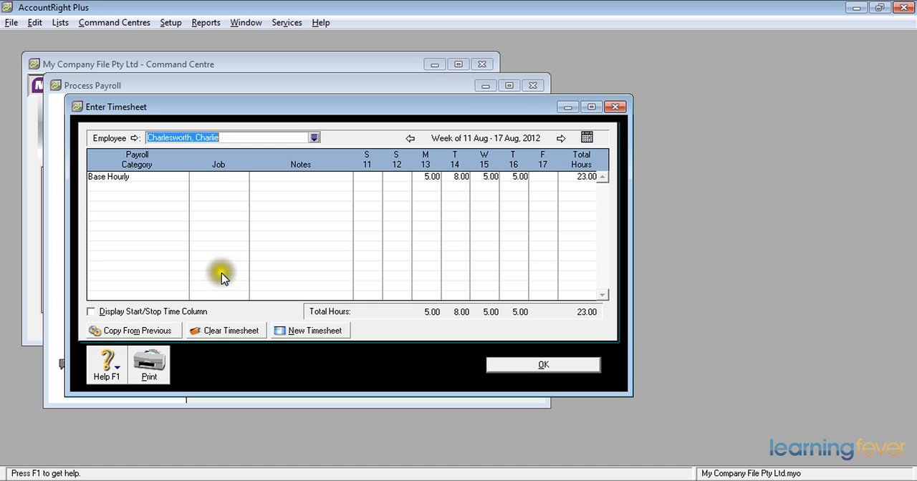
click(543, 365)
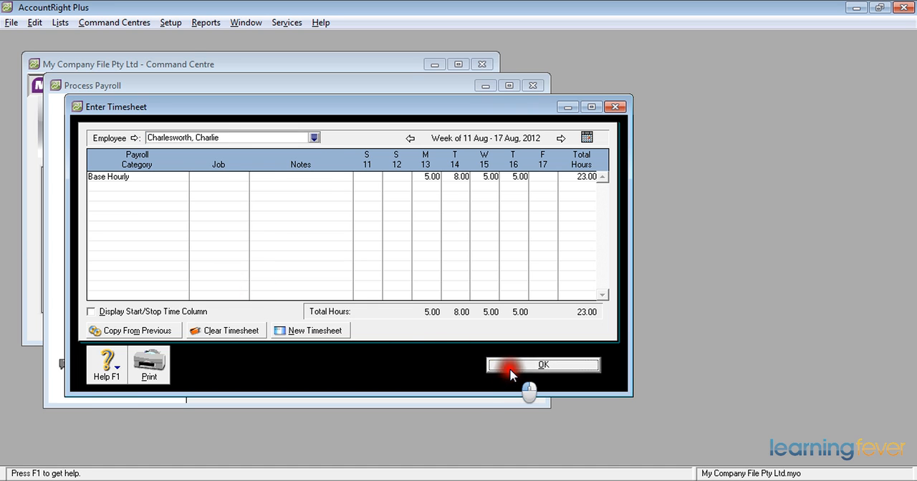
click(544, 365)
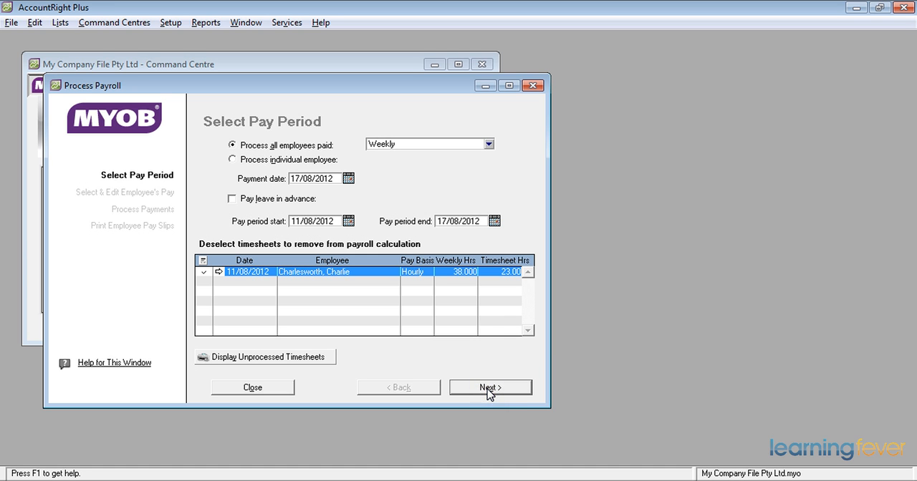
click(490, 387)
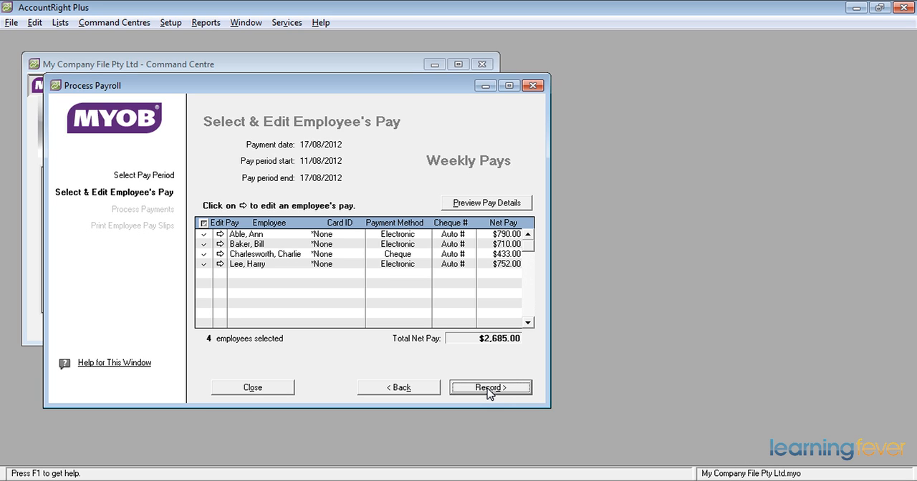
click(204, 234)
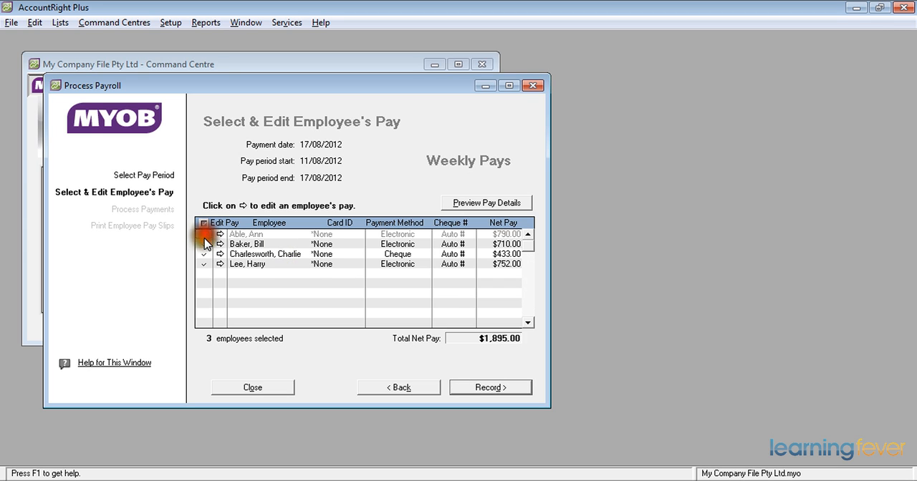
click(203, 223)
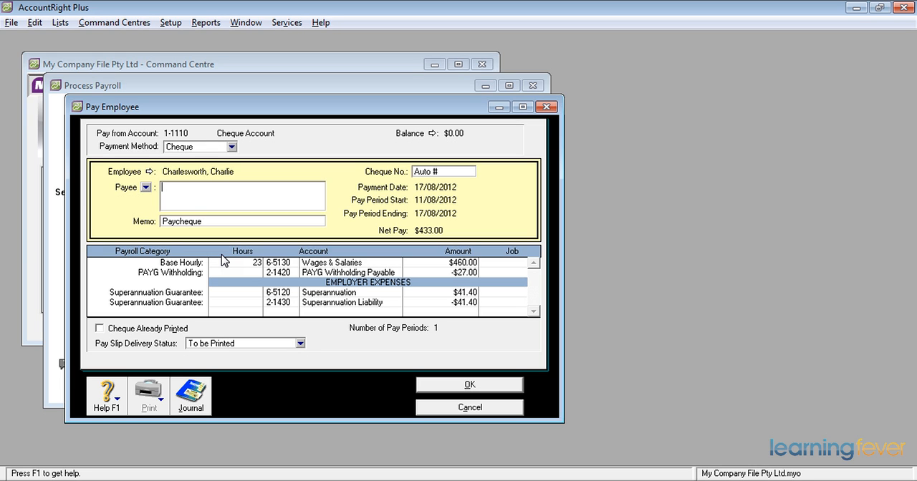
click(469, 385)
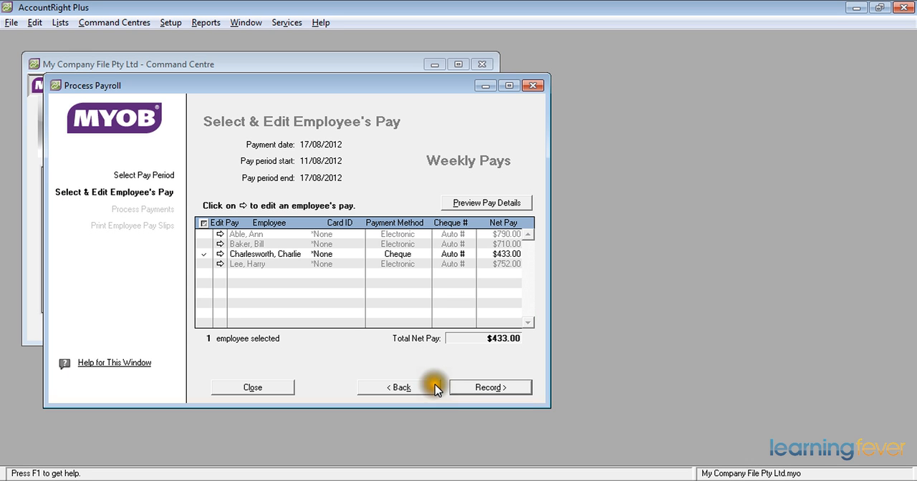
mouse_move(483, 389)
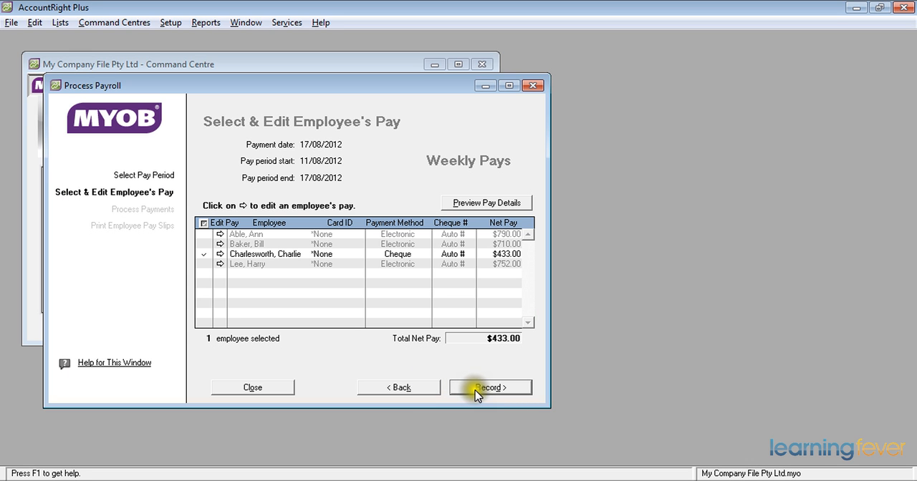
click(490, 387)
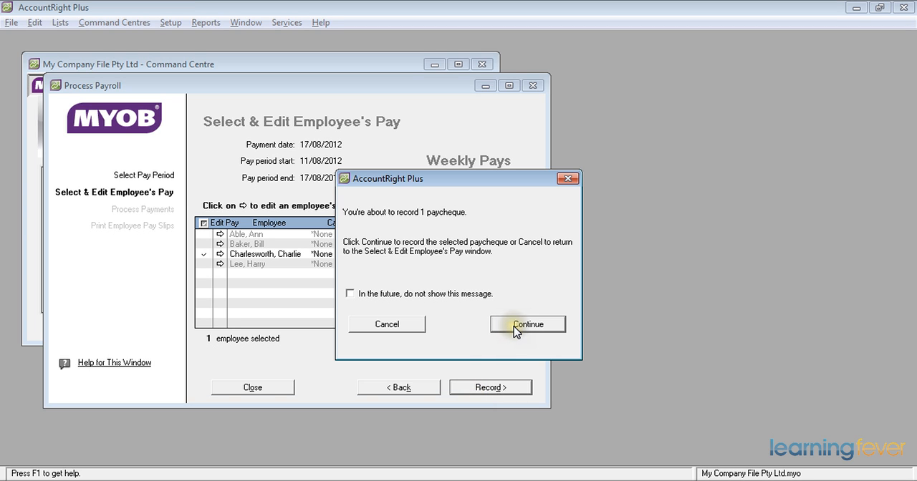
click(527, 324)
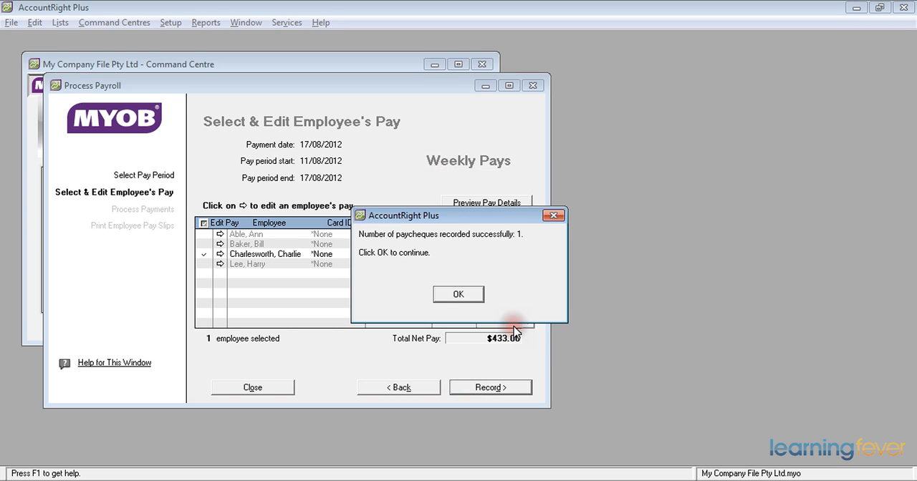
mouse_move(474, 299)
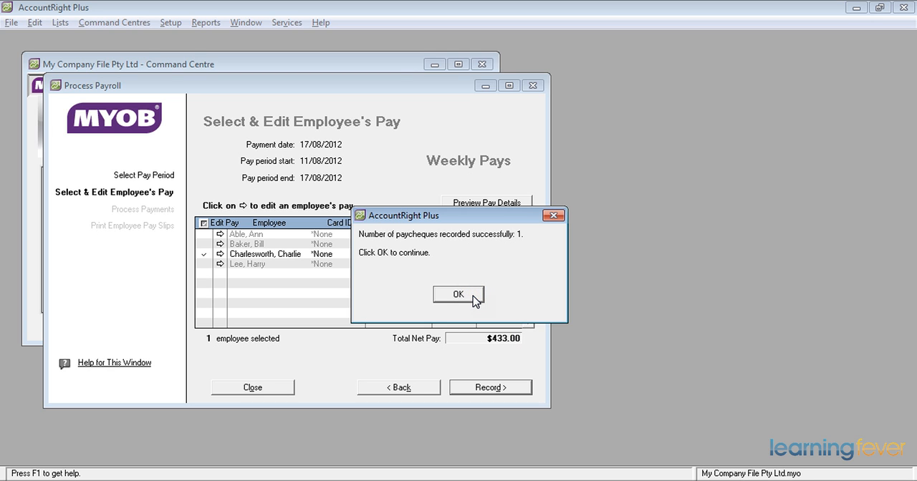
click(459, 294)
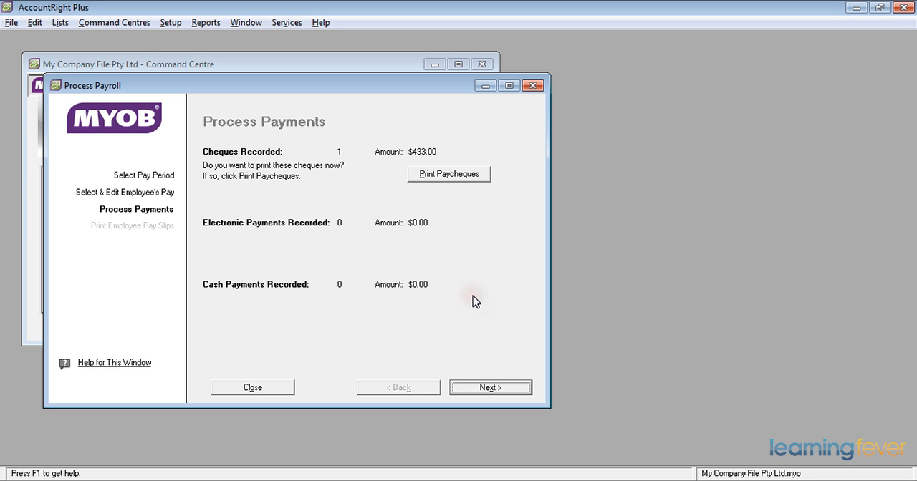
mouse_move(451, 252)
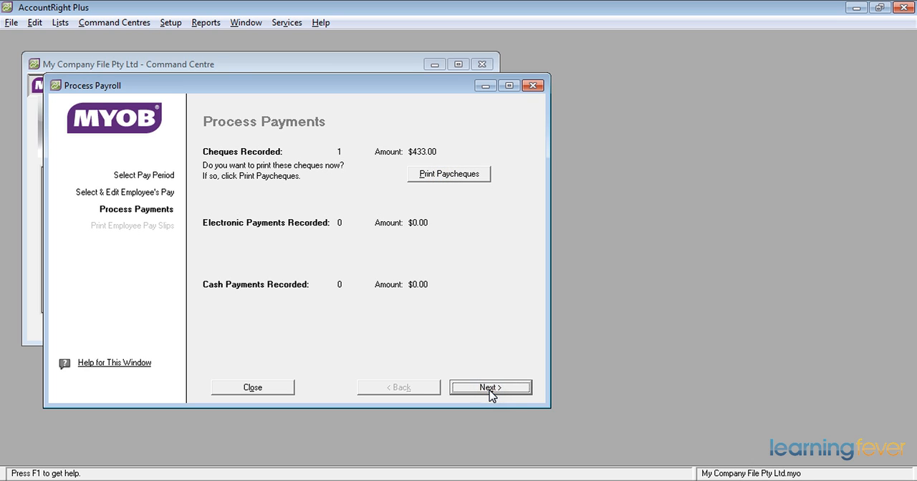
click(491, 388)
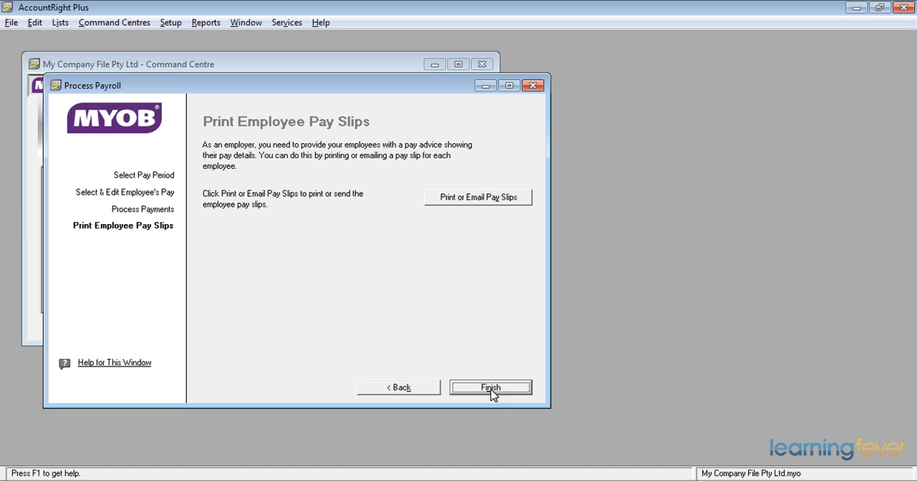
click(491, 387)
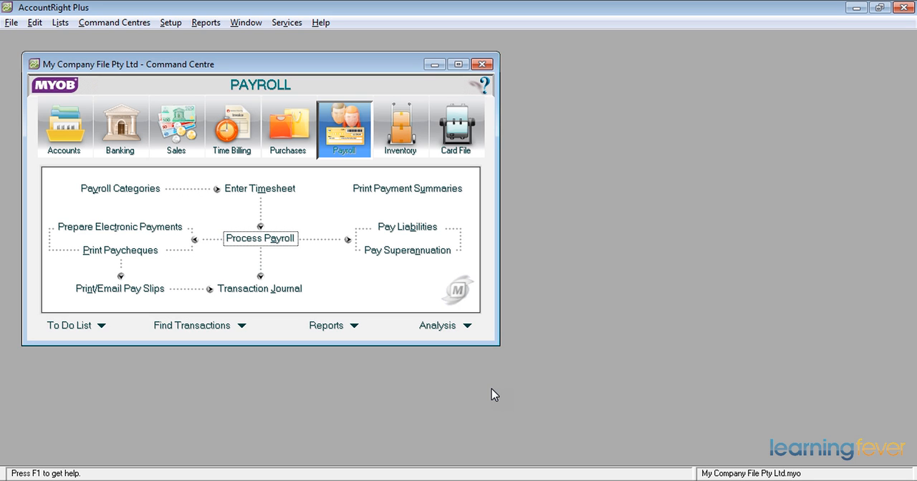
mouse_move(822, 431)
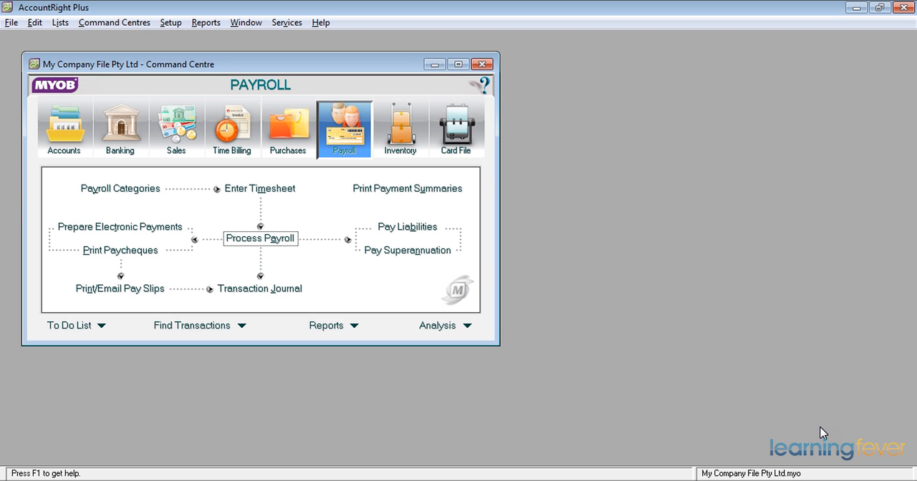
mouse_move(261, 166)
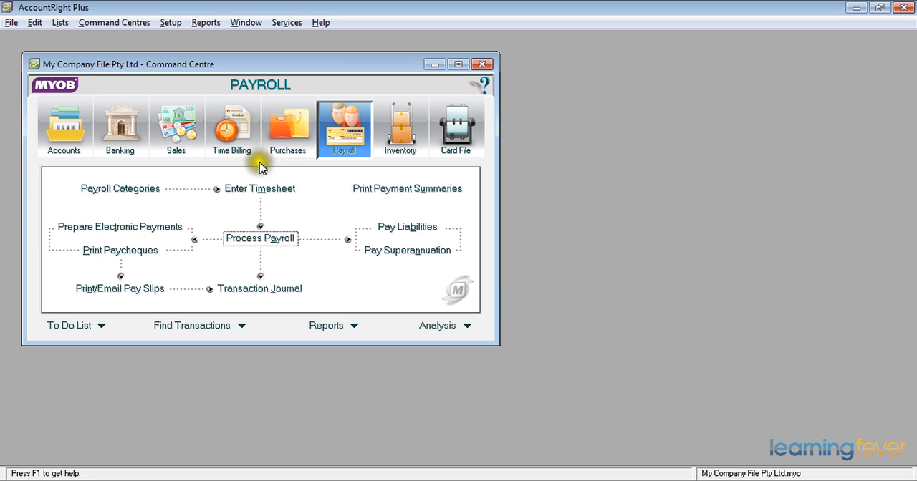
Step: Start Ann Able's 11–17 Aug 2012 timesheet with a Base Hourly line
click(261, 188)
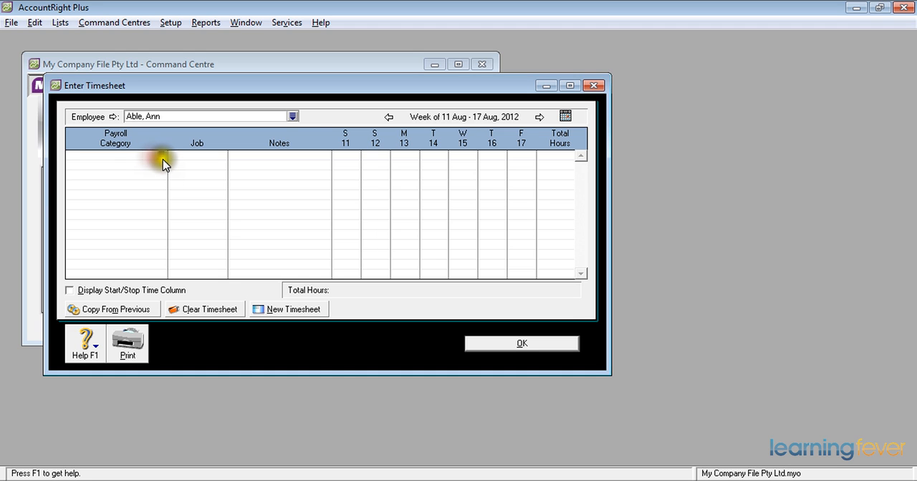
click(162, 154)
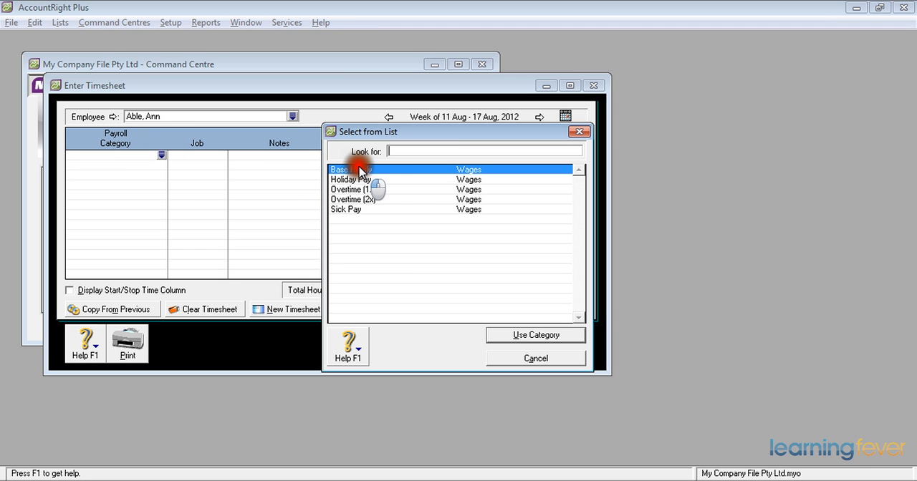
text(Base Hourly)
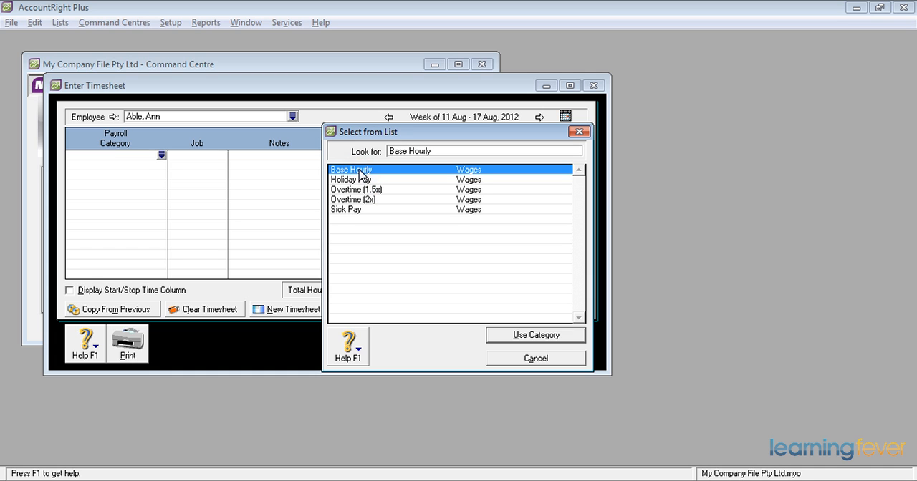
click(535, 336)
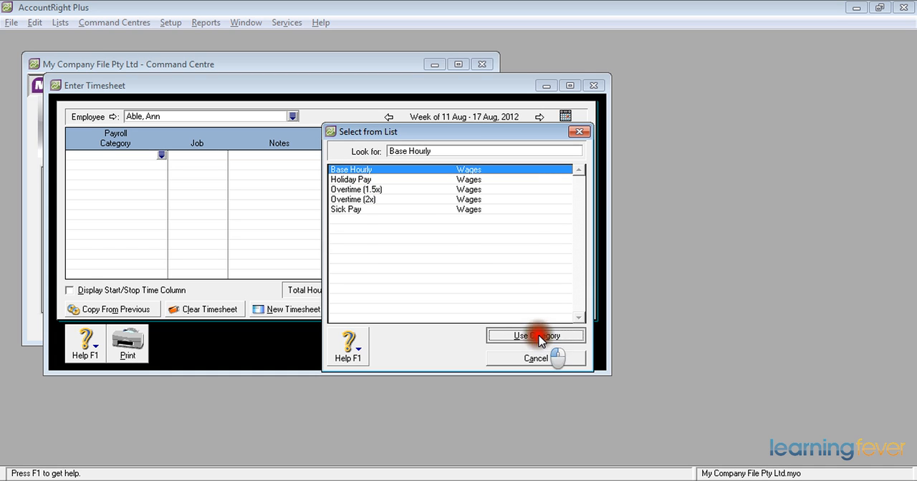
click(535, 336)
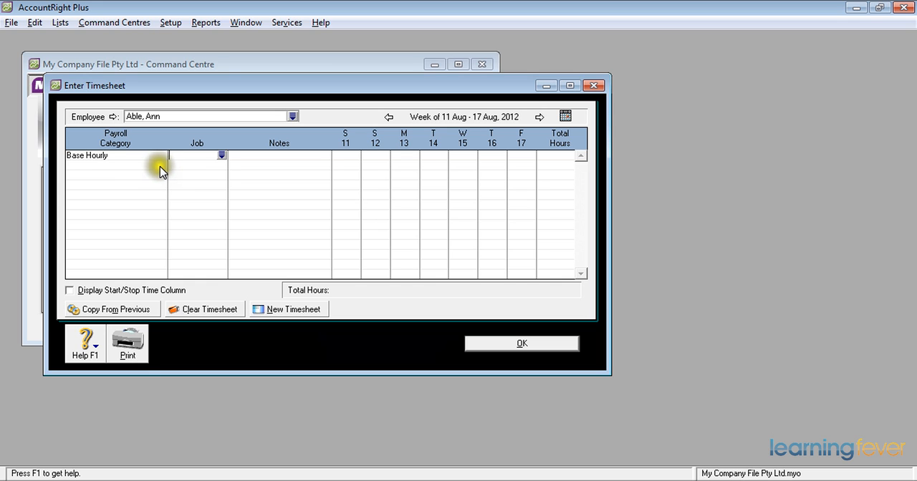
click(345, 155)
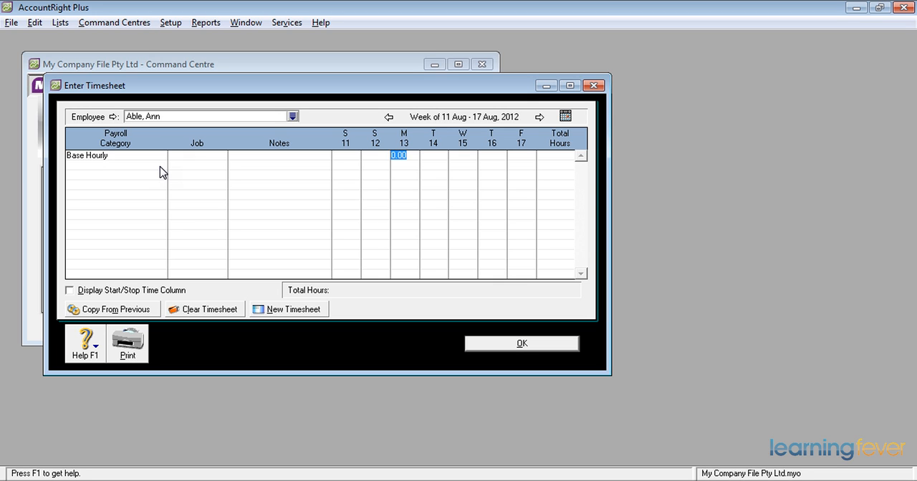
Step: Enter 7.60 Base Hourly hours for Monday, Tuesday and Wednesday
text(7.60)
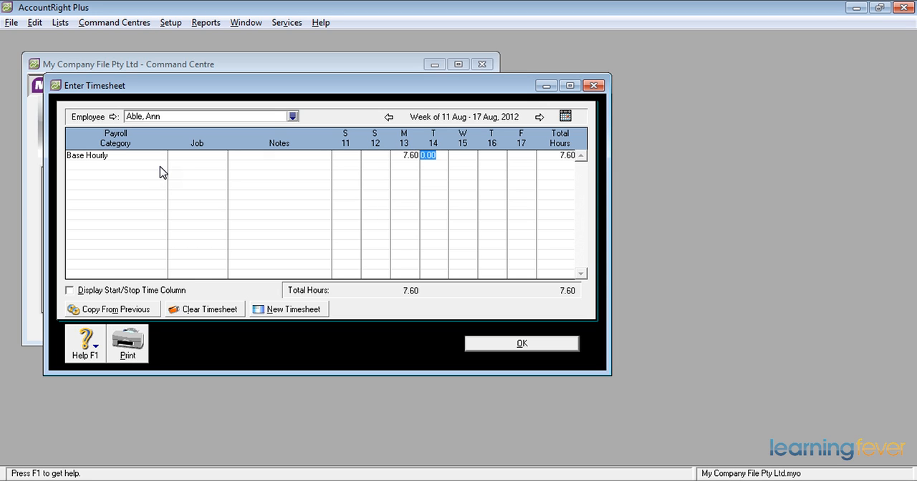
text(7.6)
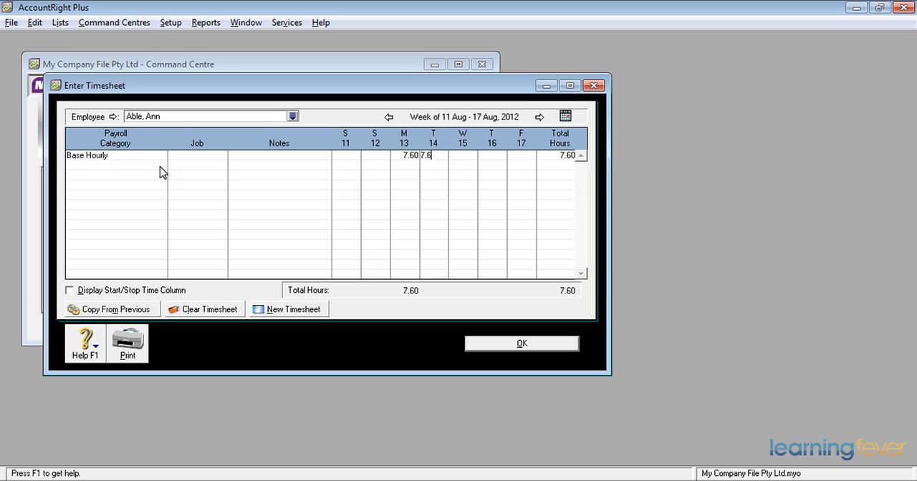
text(7)
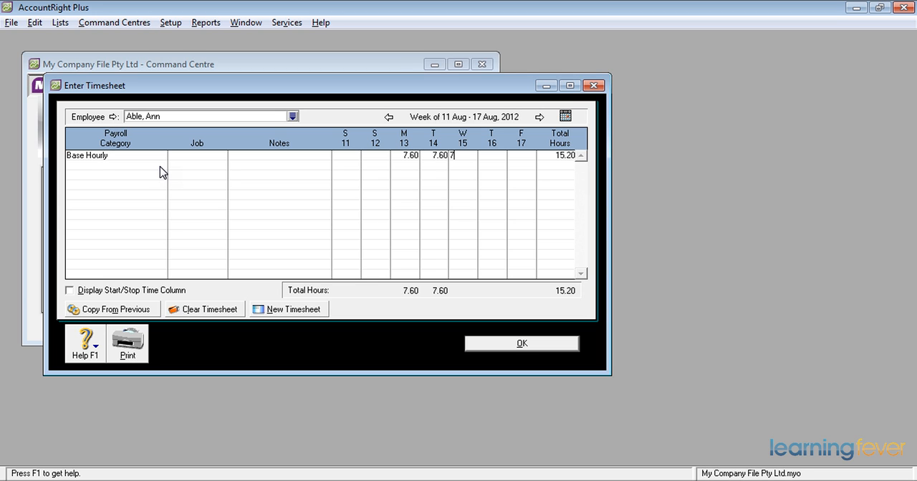
key(Tab)
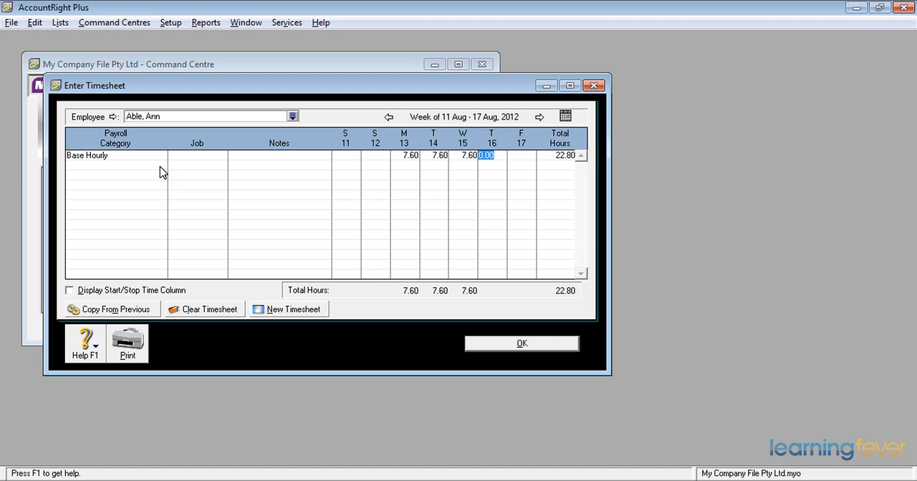
Step: Add a Sick Pay row with 7.60 hours on Thursday and Friday
click(161, 170)
text(Sick Pay)
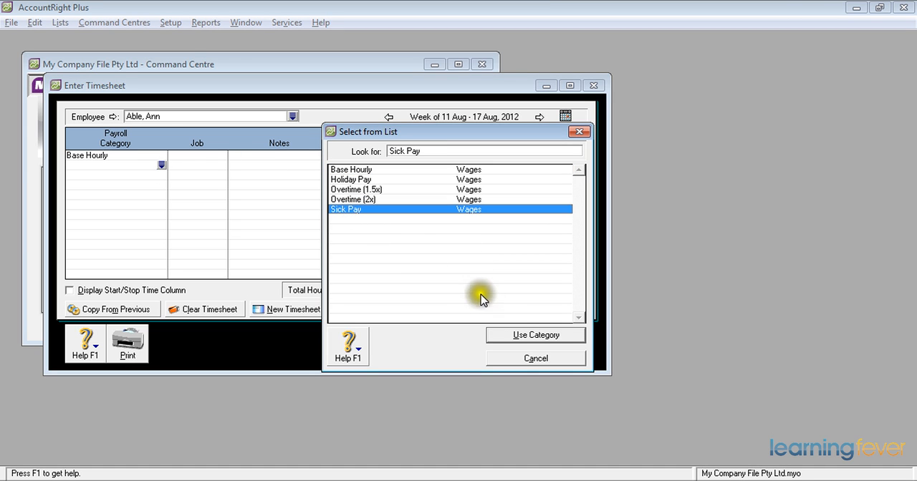
click(535, 335)
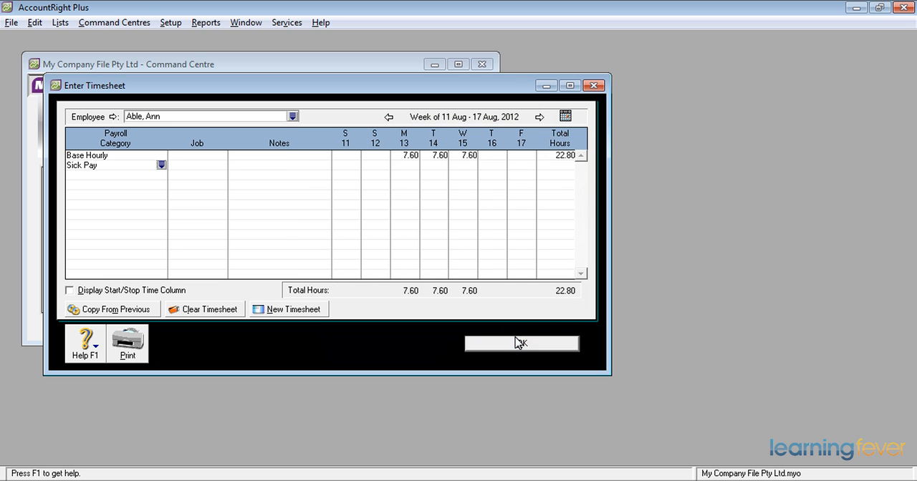
click(398, 165)
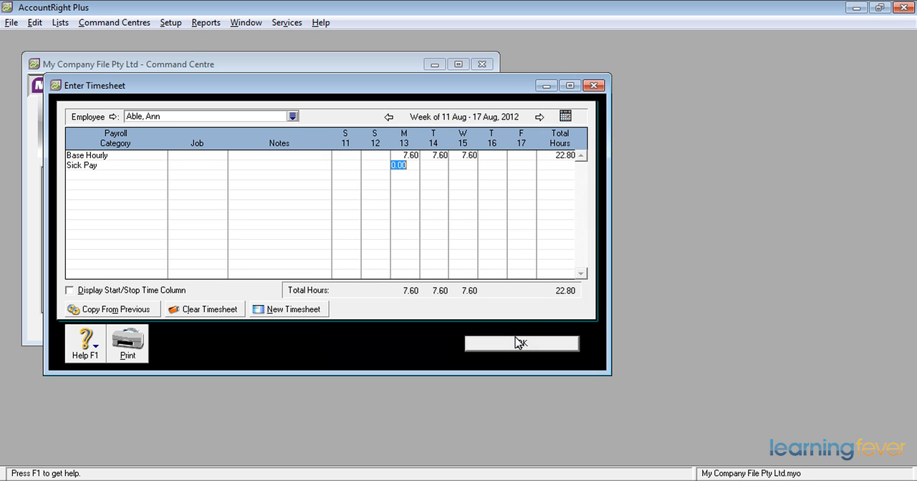
click(492, 164)
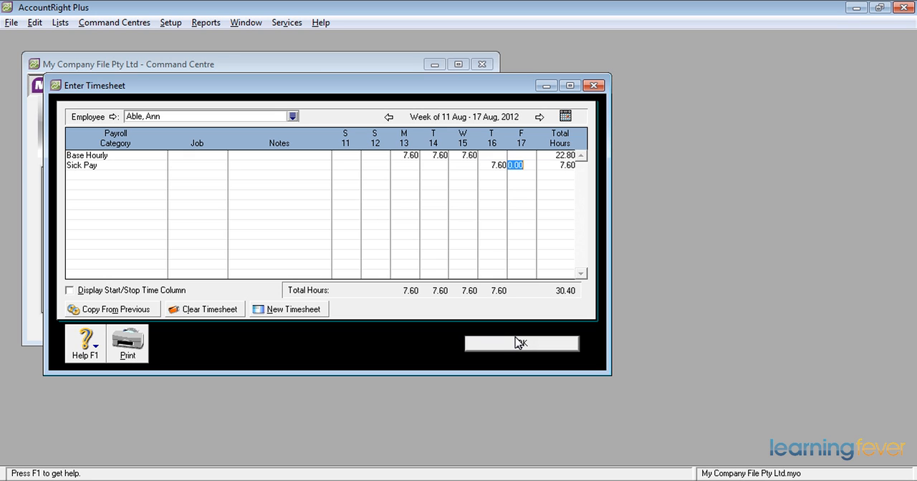
text(7.60)
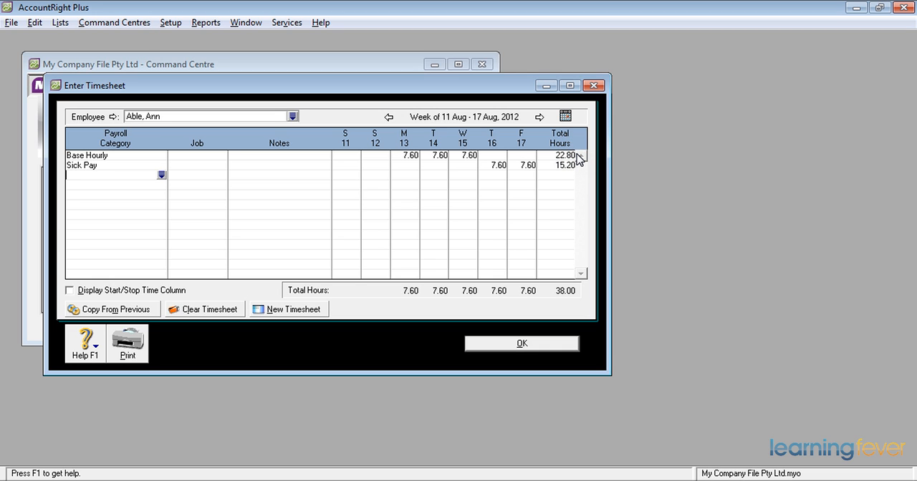
mouse_move(574, 172)
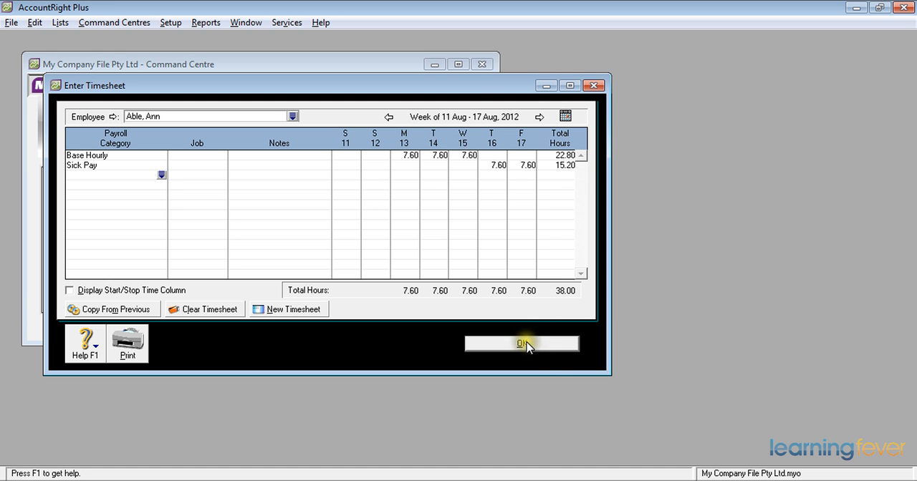
click(521, 344)
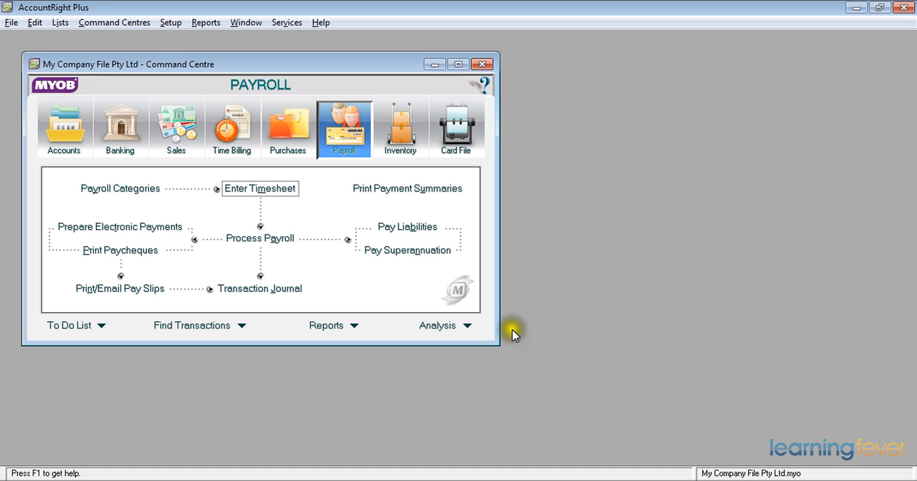
click(261, 239)
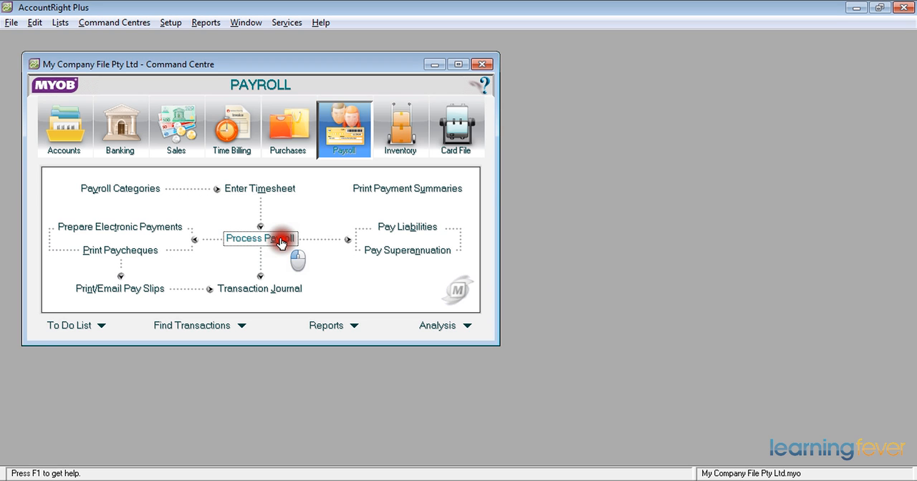
click(261, 238)
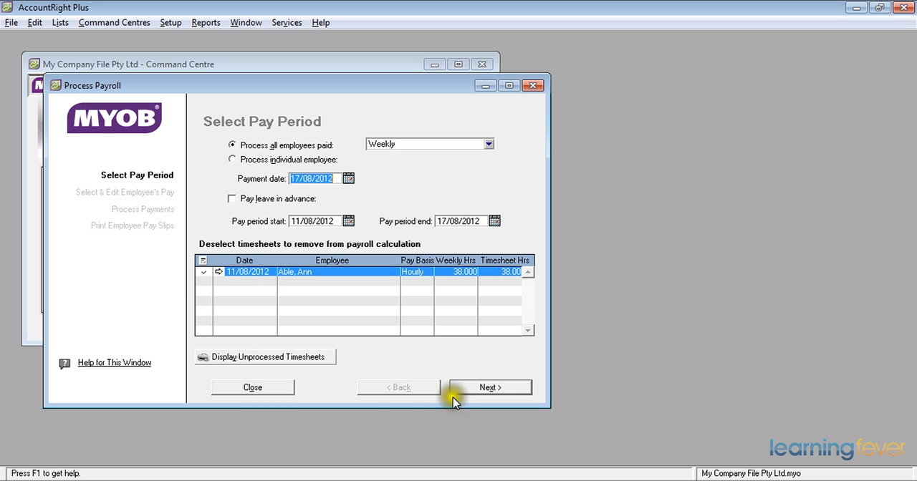
click(490, 388)
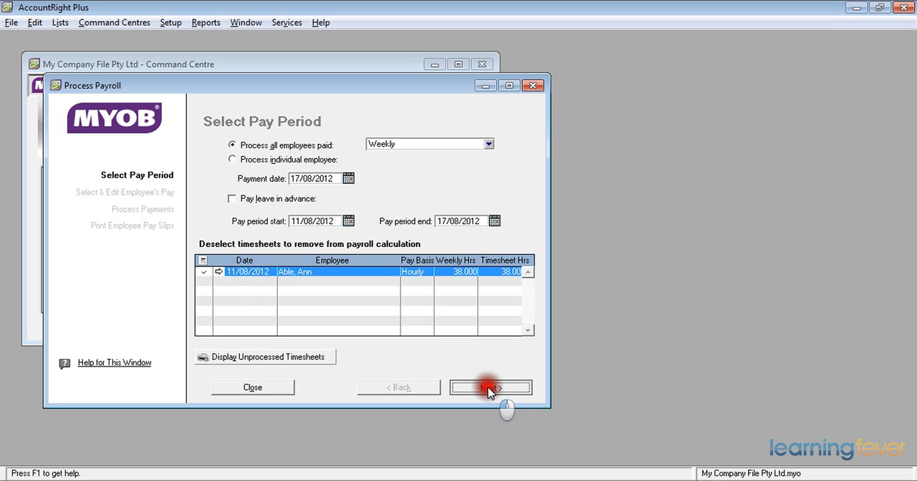
click(491, 388)
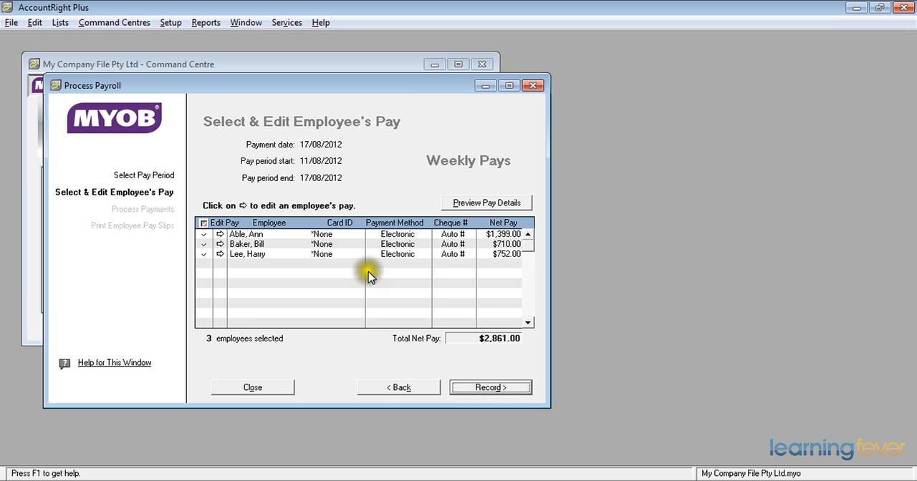
Step: Open Ann Able's pay and view leave tracking for her 15.2 Sick Pay hours
click(221, 234)
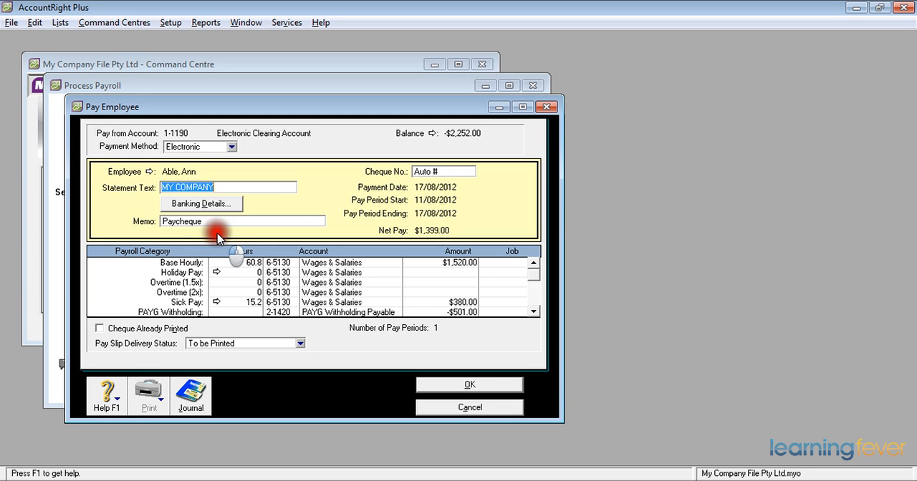
mouse_move(225, 249)
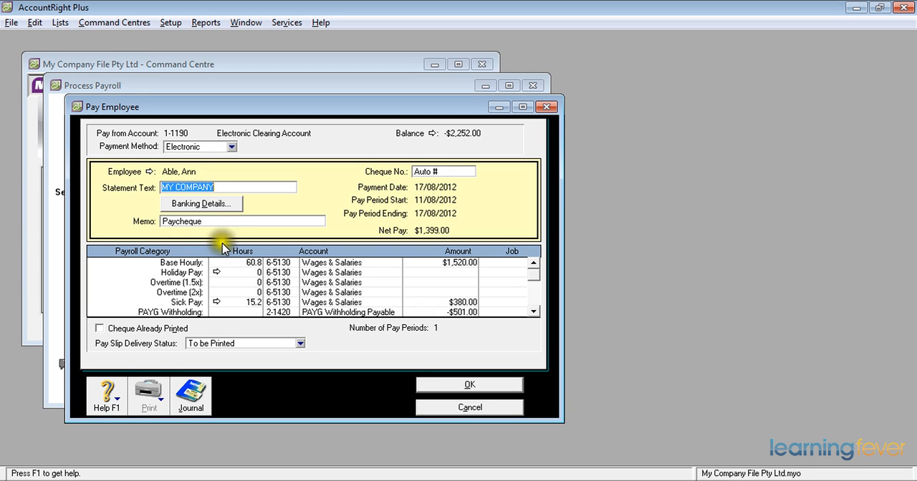
mouse_move(253, 268)
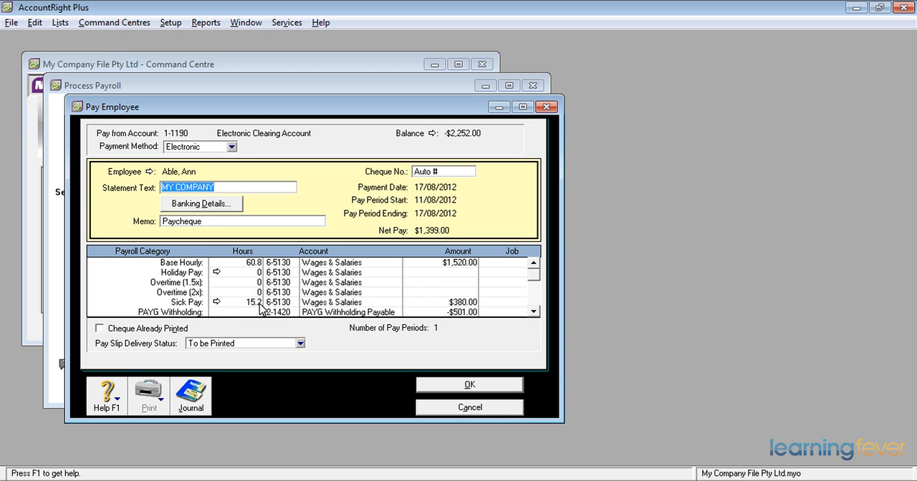
click(251, 262)
text(22.8)
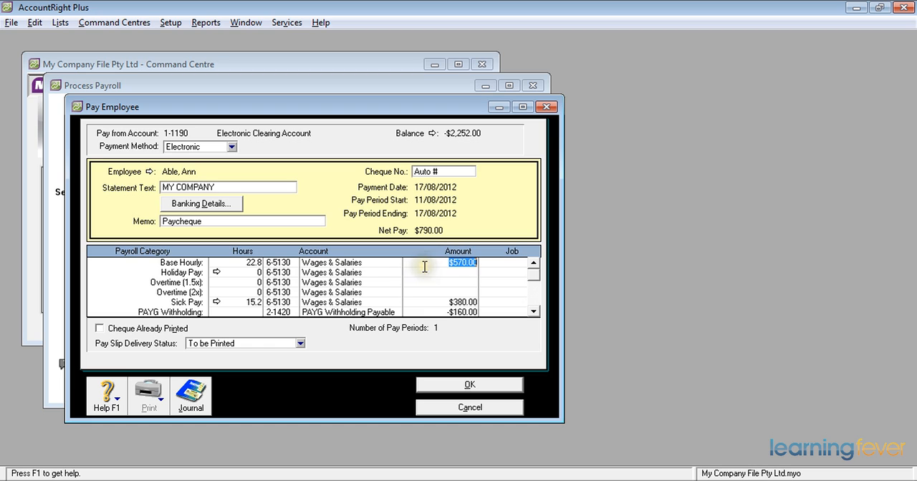
mouse_move(422, 268)
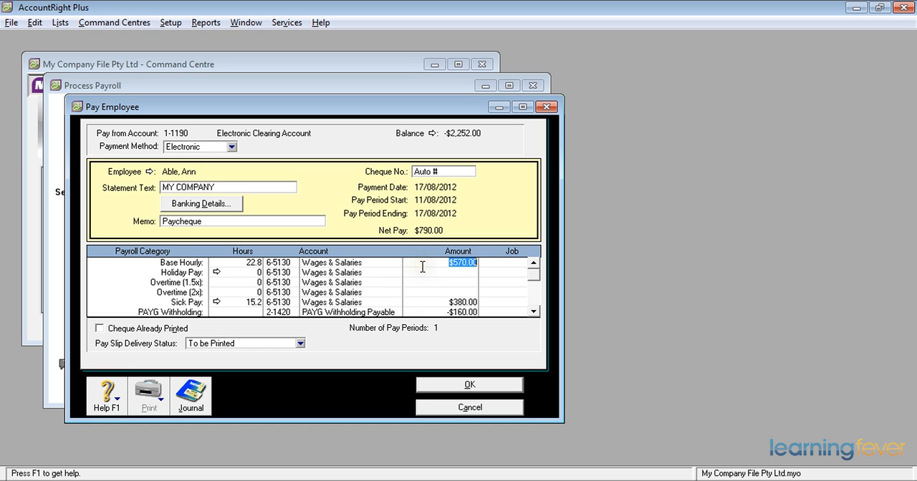
mouse_move(417, 277)
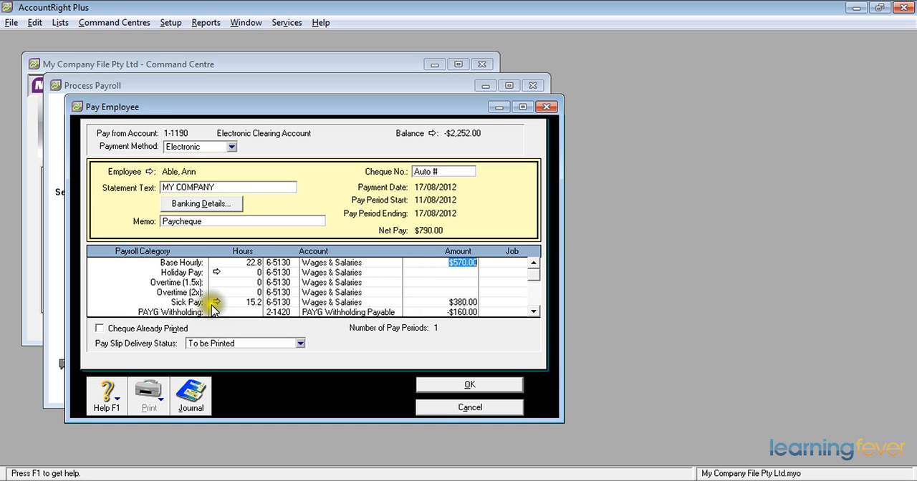
mouse_move(225, 309)
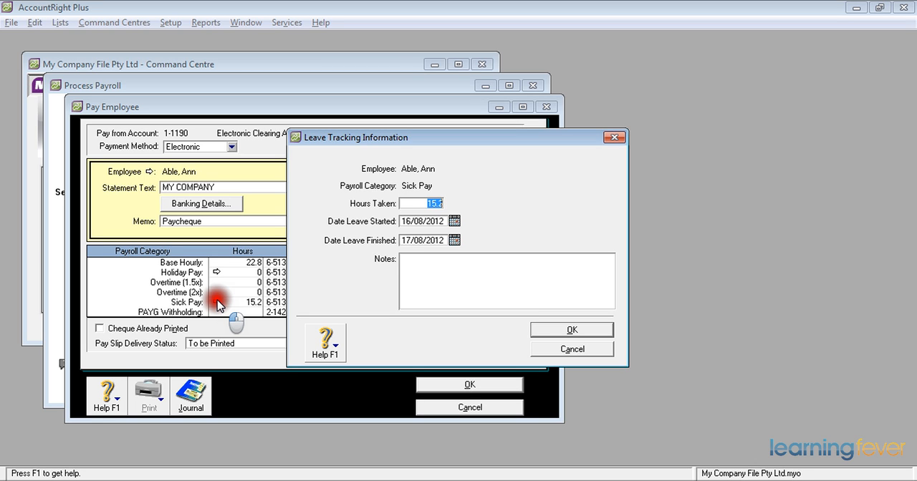
Step: Note 'Not Feeling well' on Ann Able's sick leave and save the leave details
text(Not)
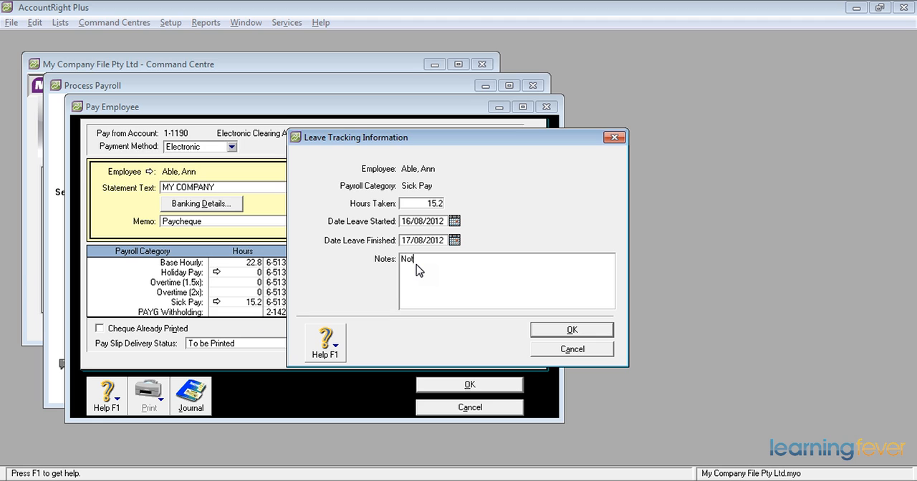
text(Feeling well)
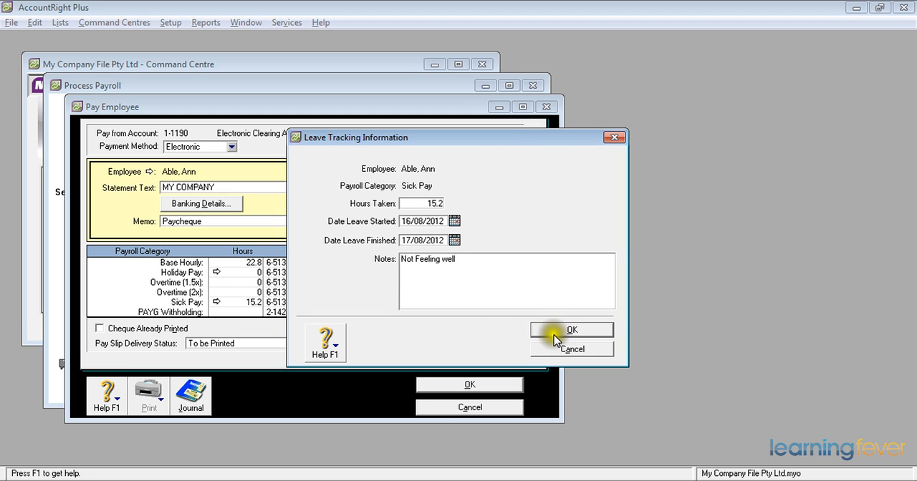
click(572, 330)
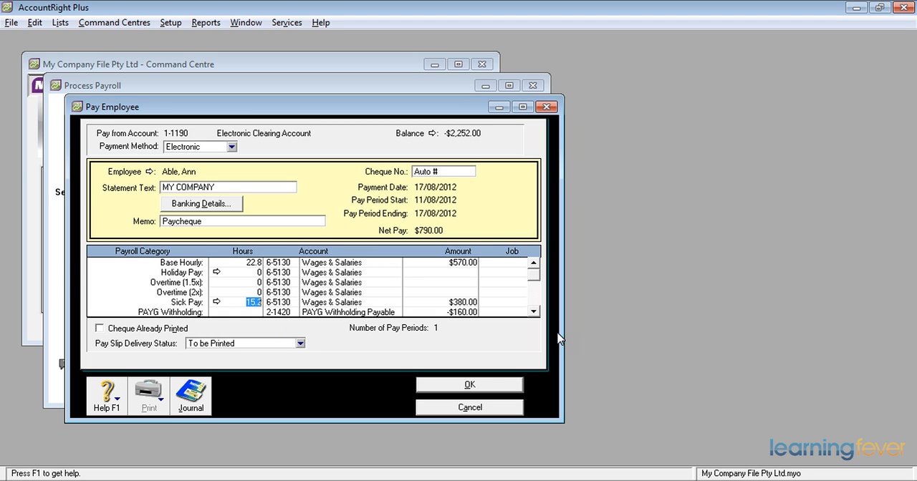
Step: Confirm Ann Able's pay and record all three paycheques totalling $2,252.00
click(469, 385)
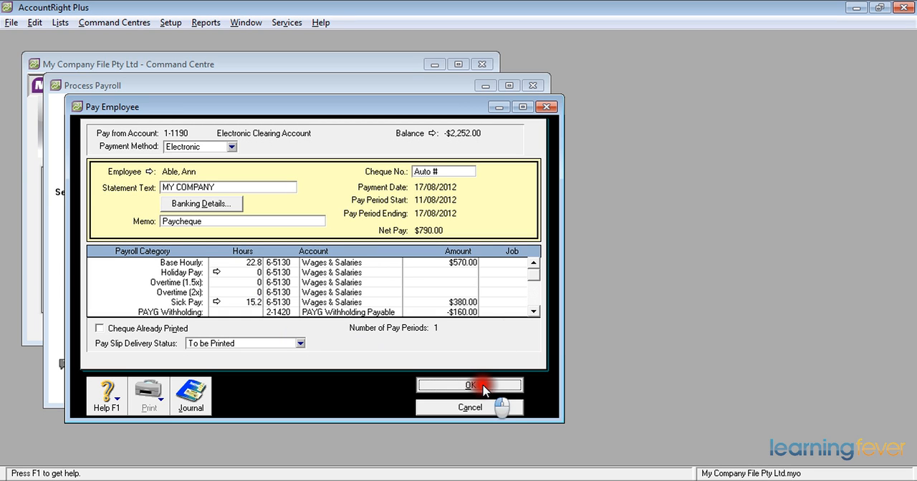
click(469, 385)
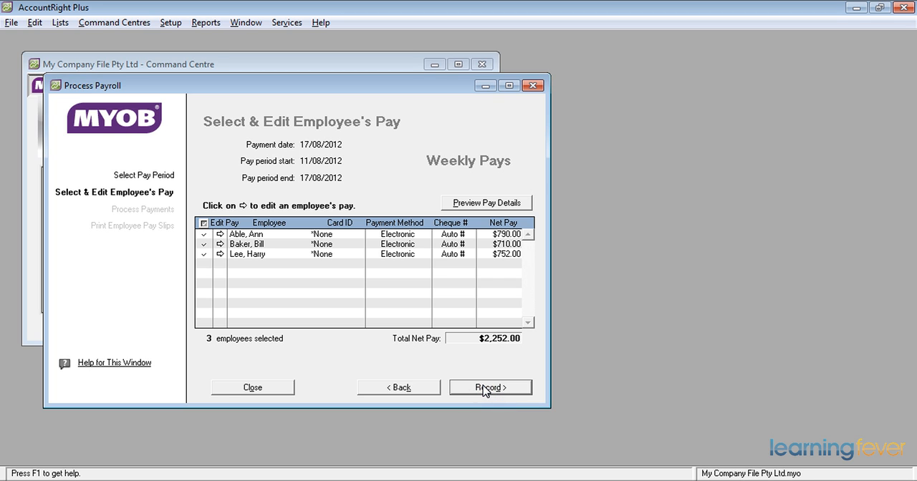
click(489, 388)
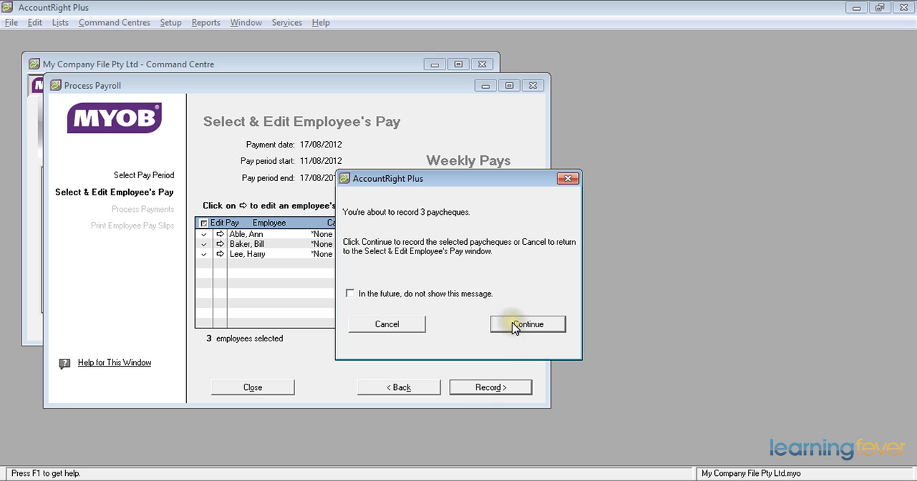
click(528, 324)
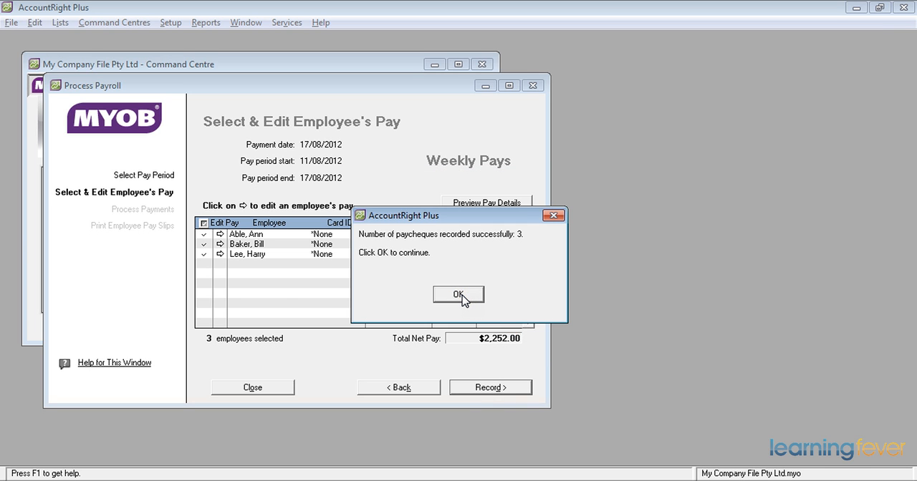
click(458, 295)
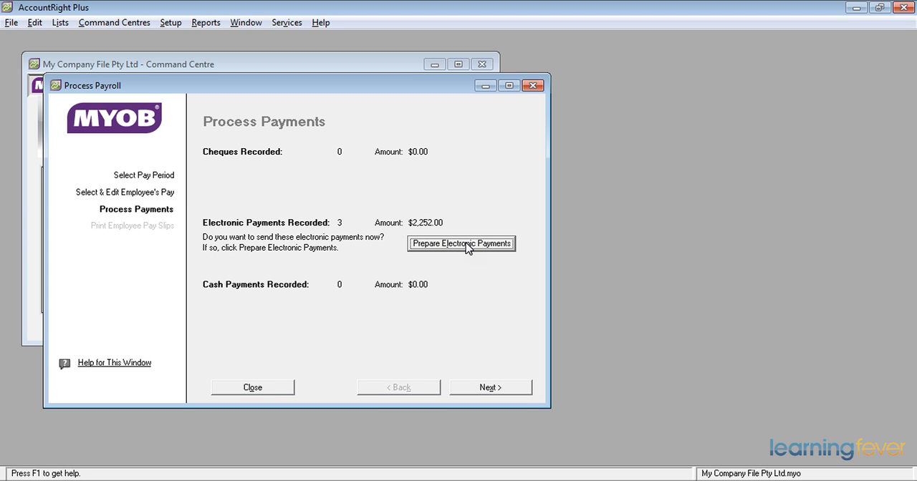
Step: Include all three employee payments ($2,252.00) in EP000002 and request a bank file
click(461, 243)
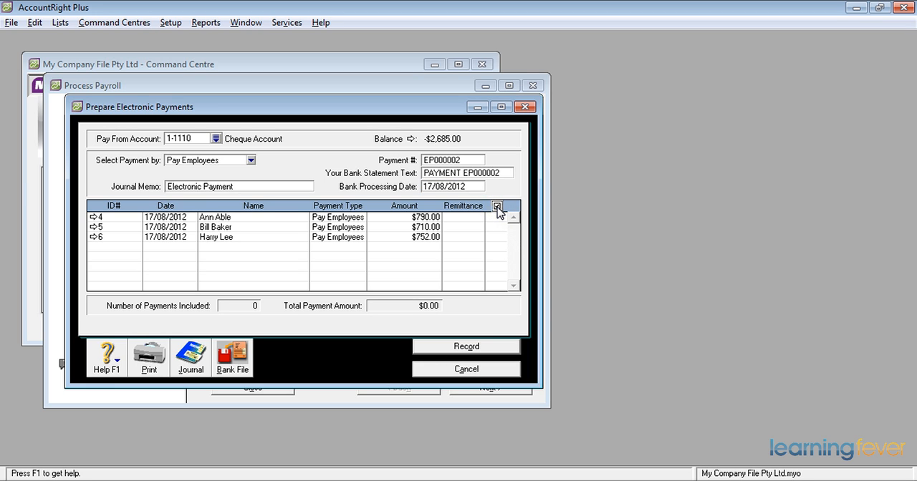
click(497, 207)
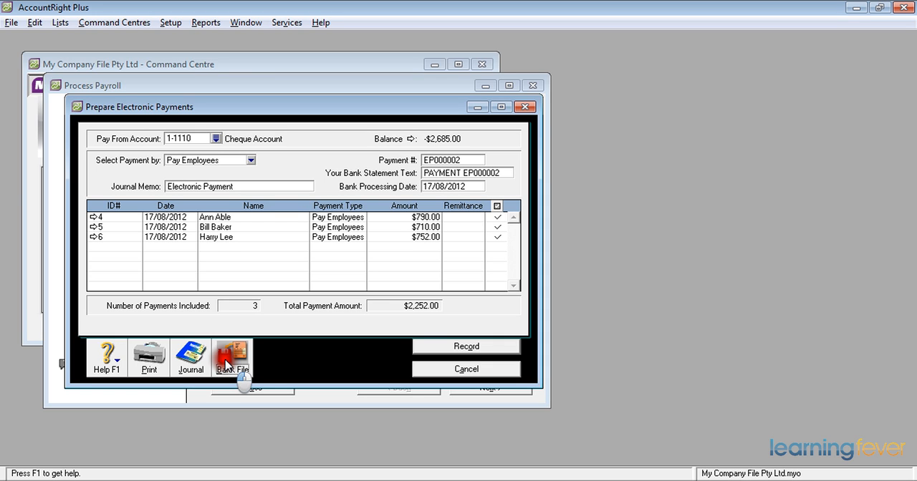
click(231, 357)
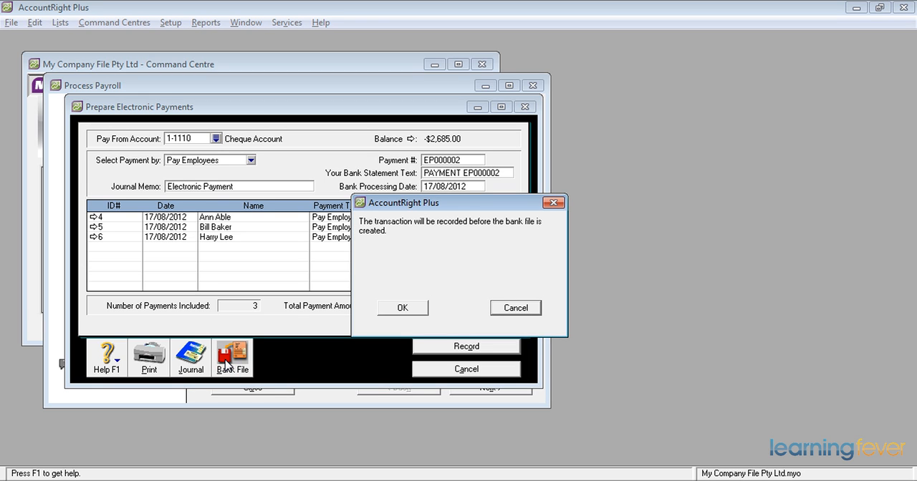
mouse_move(248, 352)
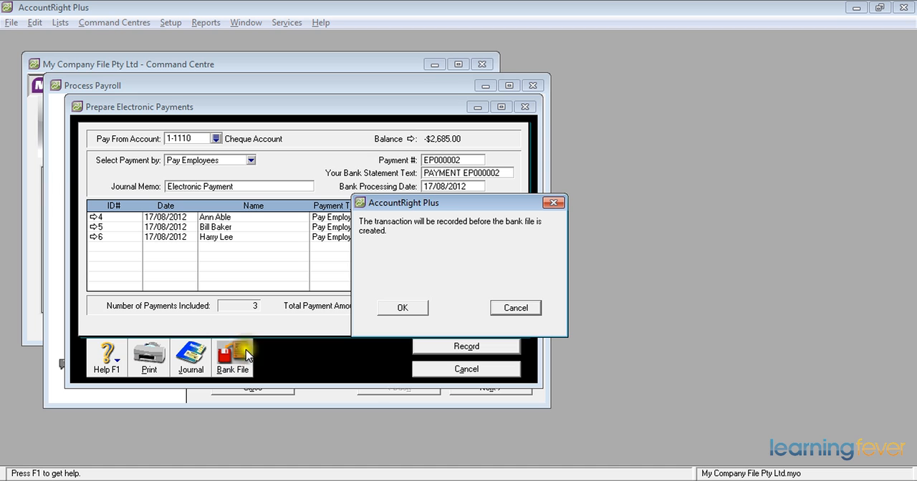
click(402, 308)
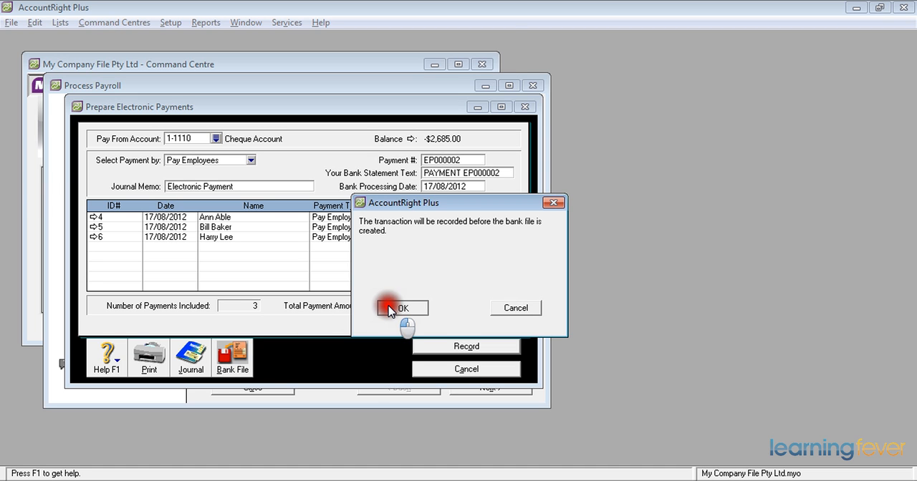
Step: Record the $2,252.00 electronic payment and save its bank file as 120812.ABA
click(403, 308)
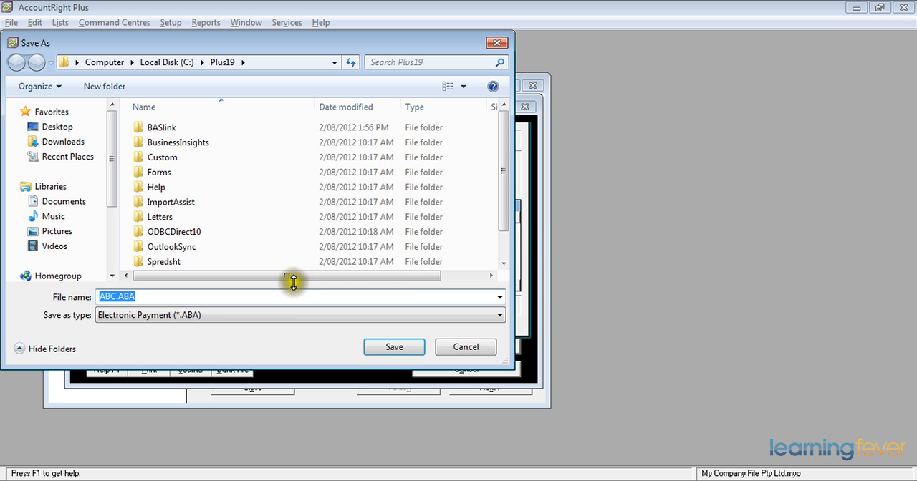
mouse_move(182, 297)
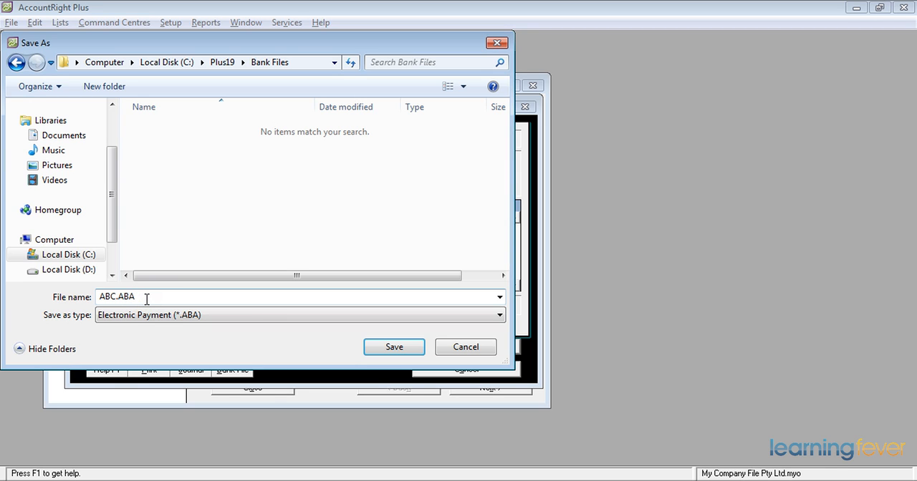
click(116, 296)
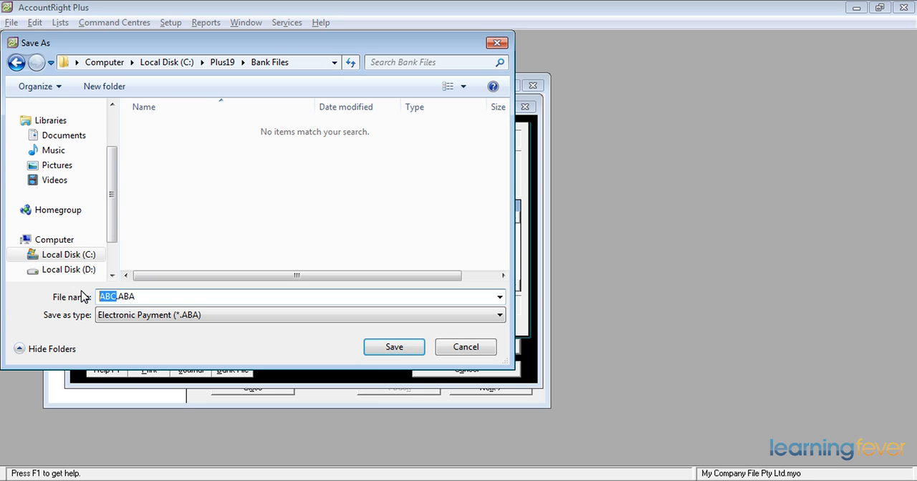
text(12)
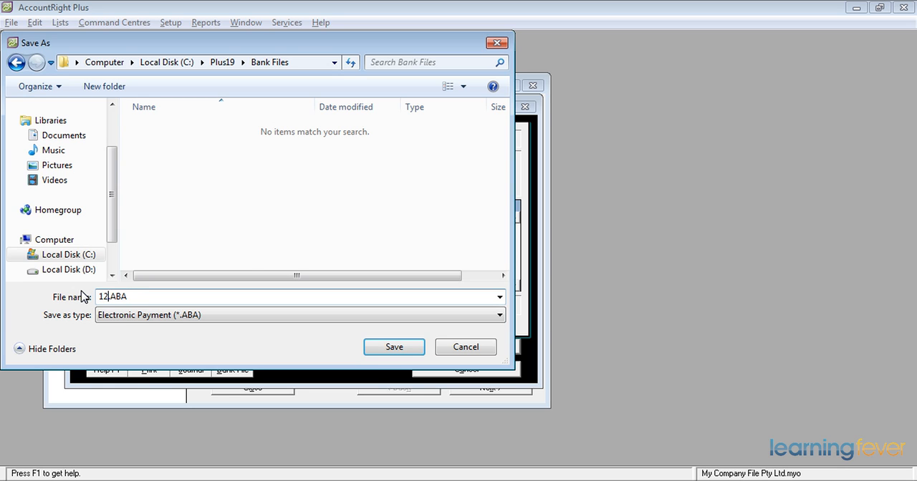
text(08)
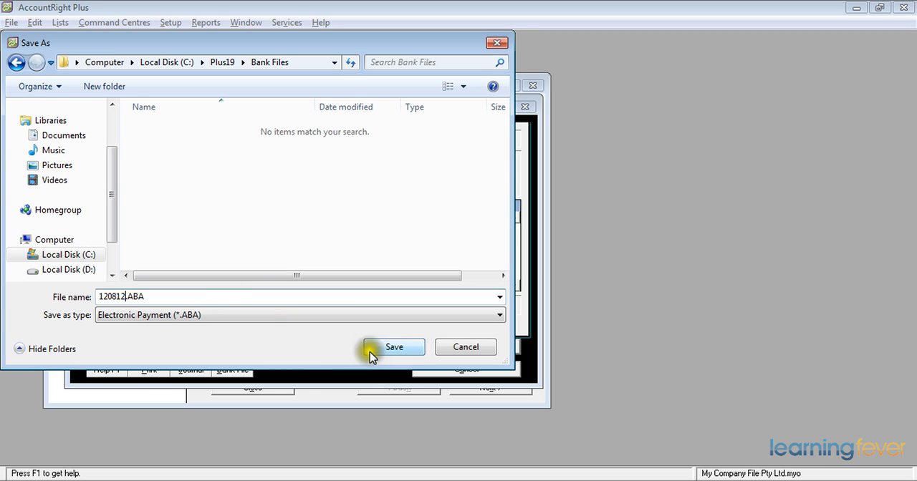
click(394, 347)
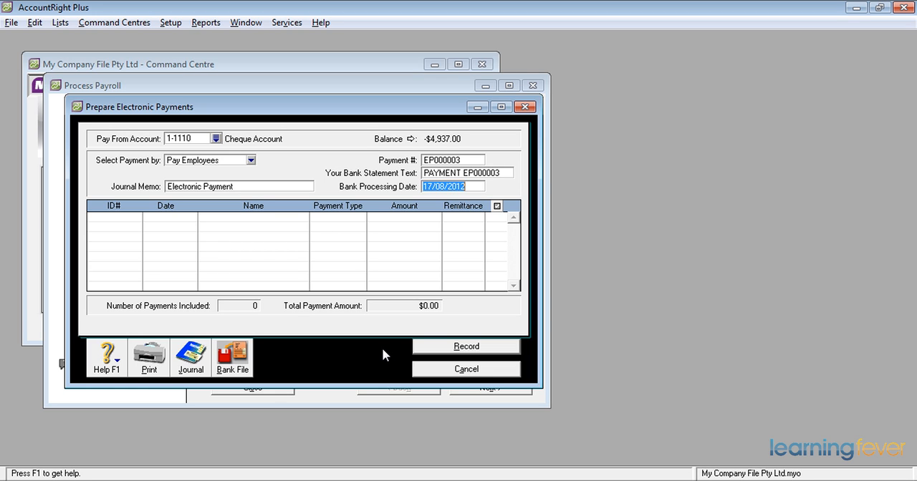
mouse_move(441, 378)
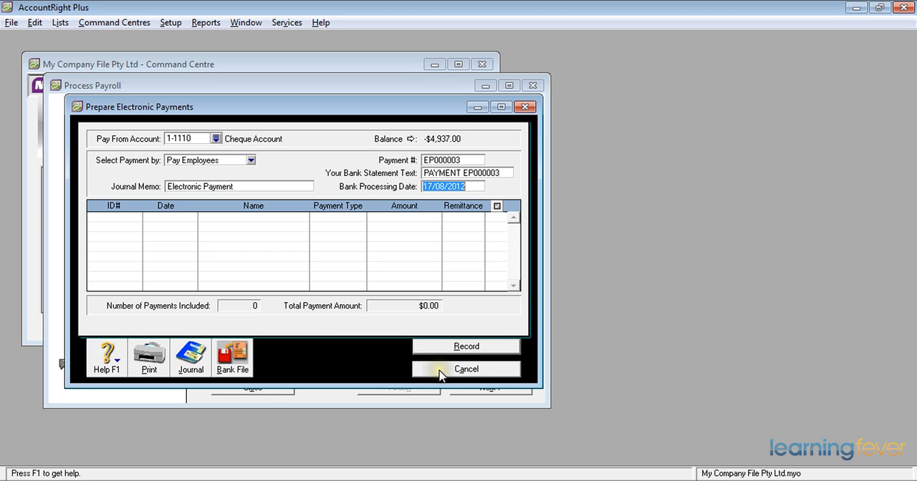
Step: Close electronic payments, select every pay slip for emailing, and finish the pay run
click(466, 369)
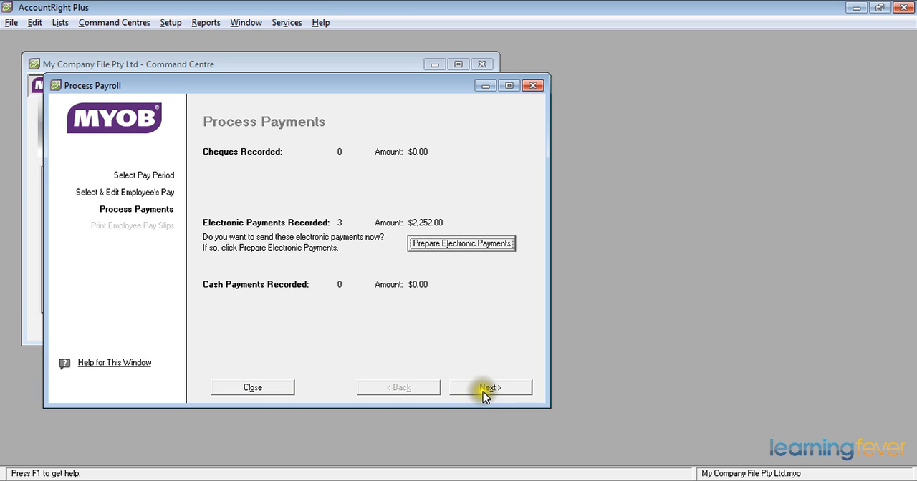
click(491, 388)
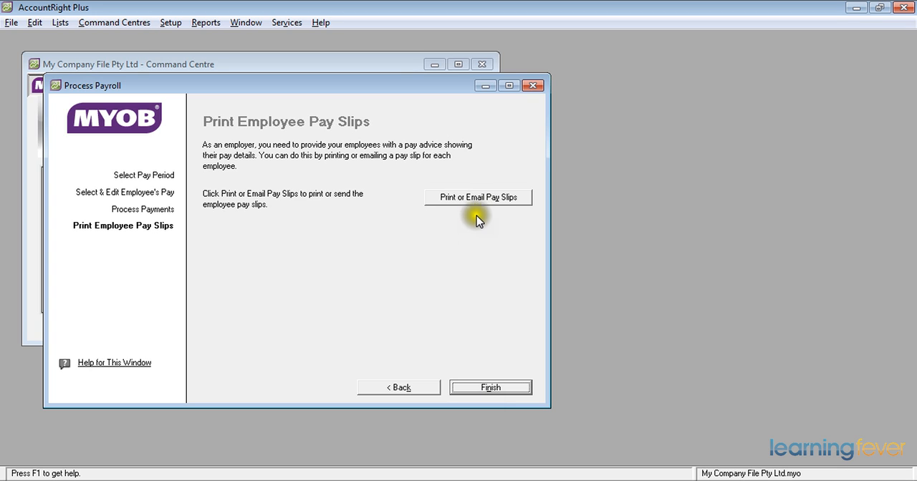
click(478, 197)
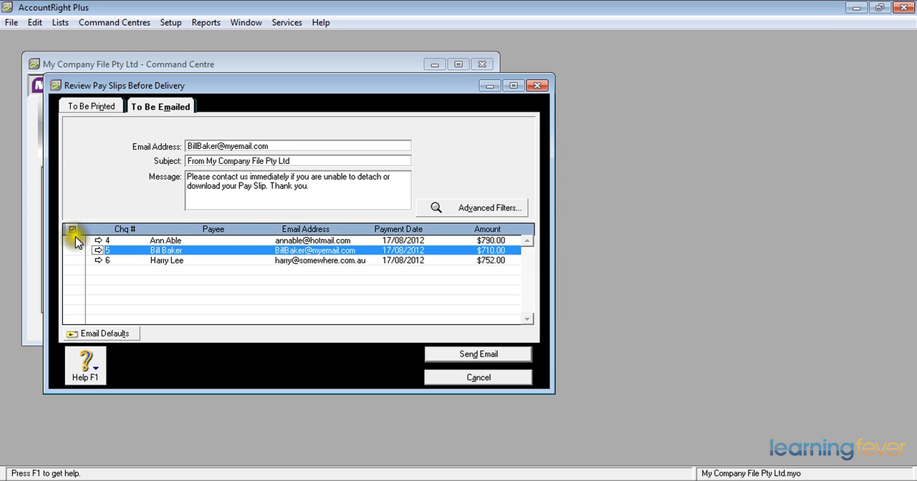
click(71, 229)
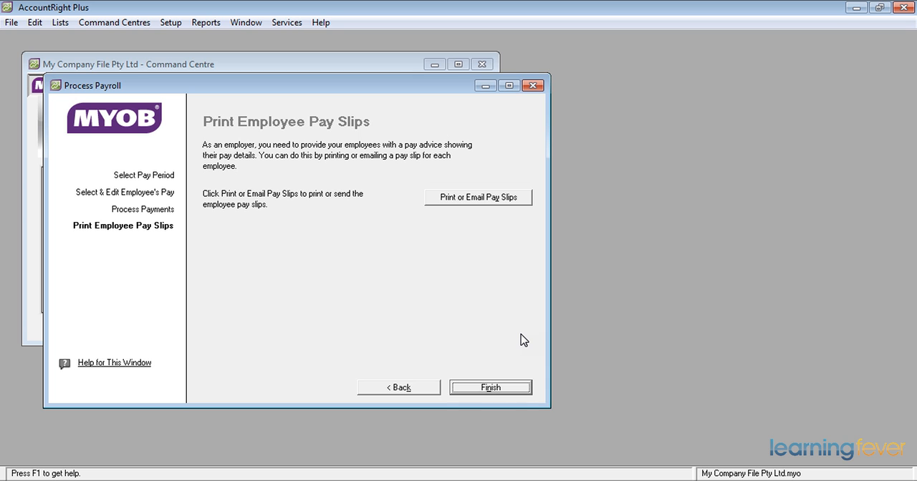
click(491, 386)
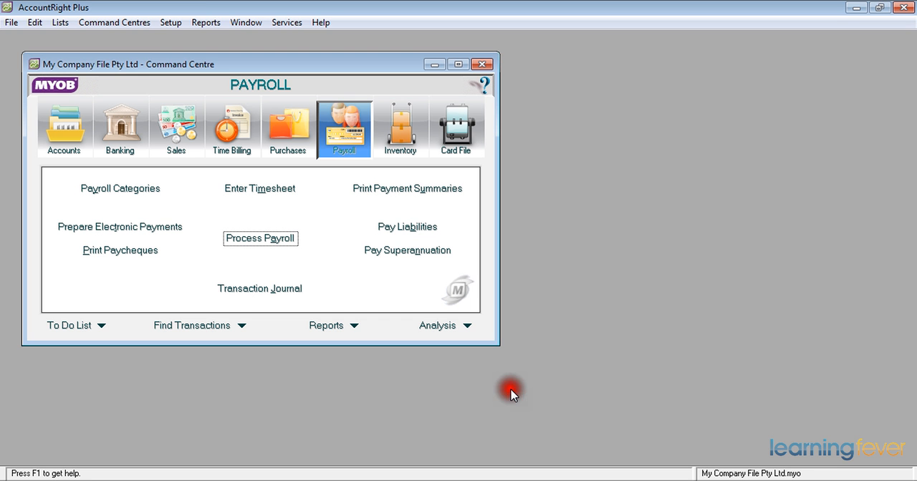